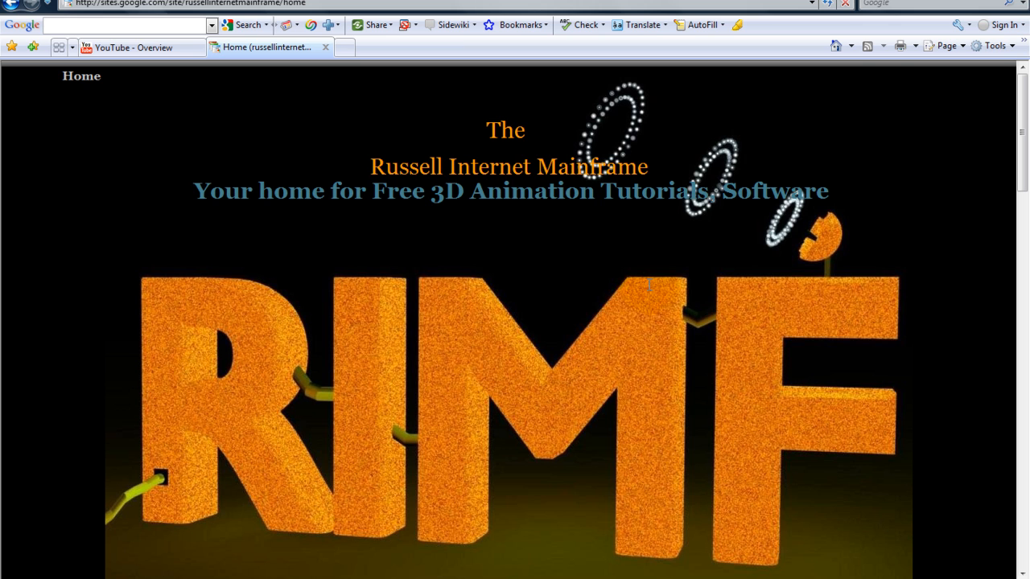
pyautogui.moveTo(654, 279)
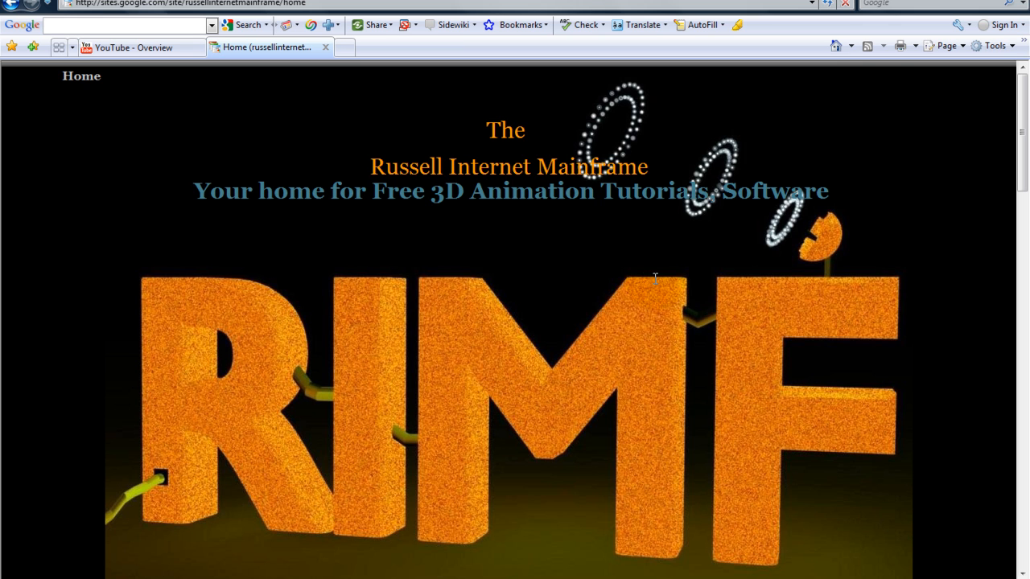
pyautogui.moveTo(623, 368)
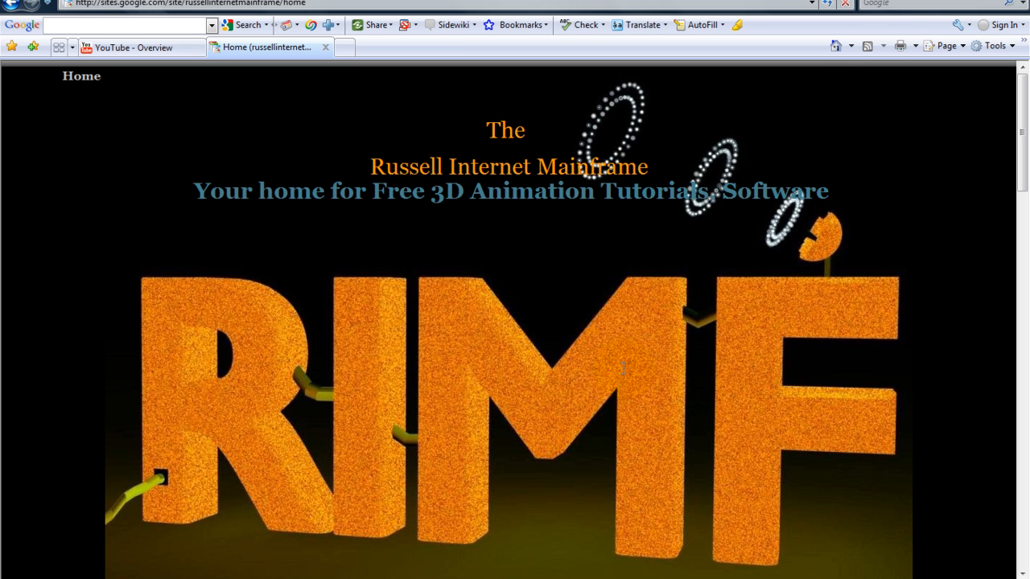
# Open the 'Textures and Renderd Files' page listing cannon.blend, cannonfinished.blend and Flash.png.
pyautogui.scroll(-3)
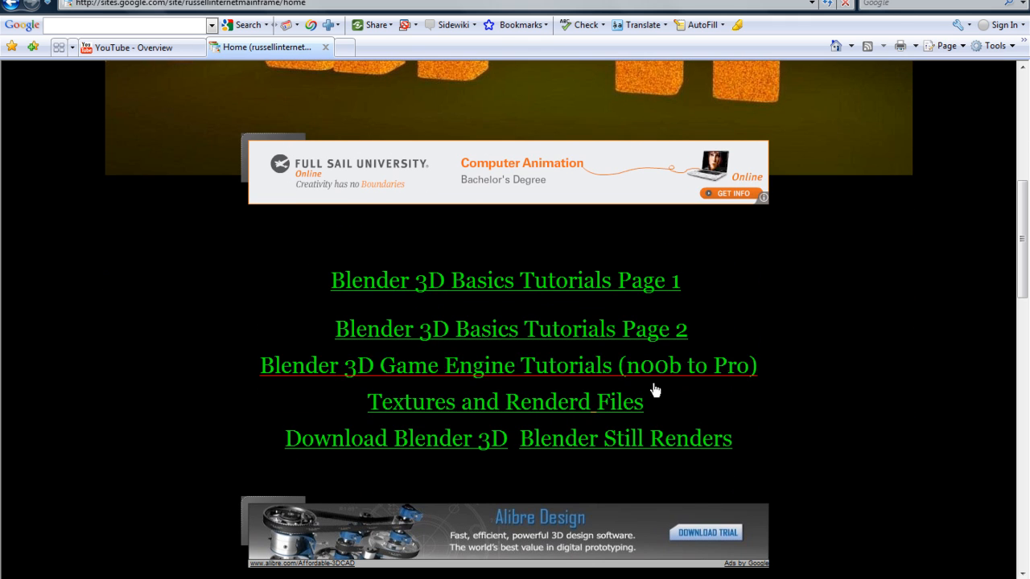
pyautogui.doubleClick(504, 401)
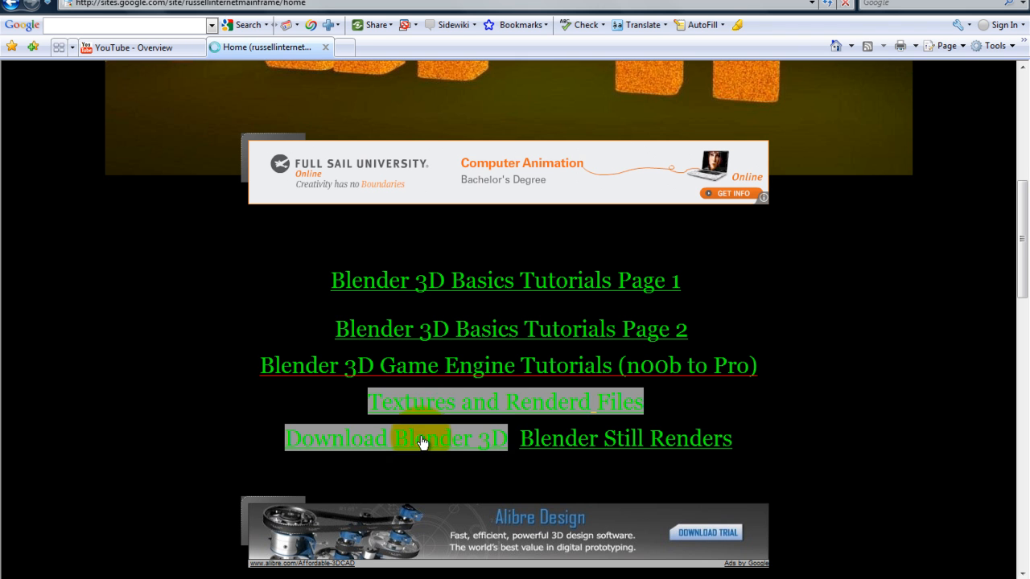
pyautogui.click(504, 402)
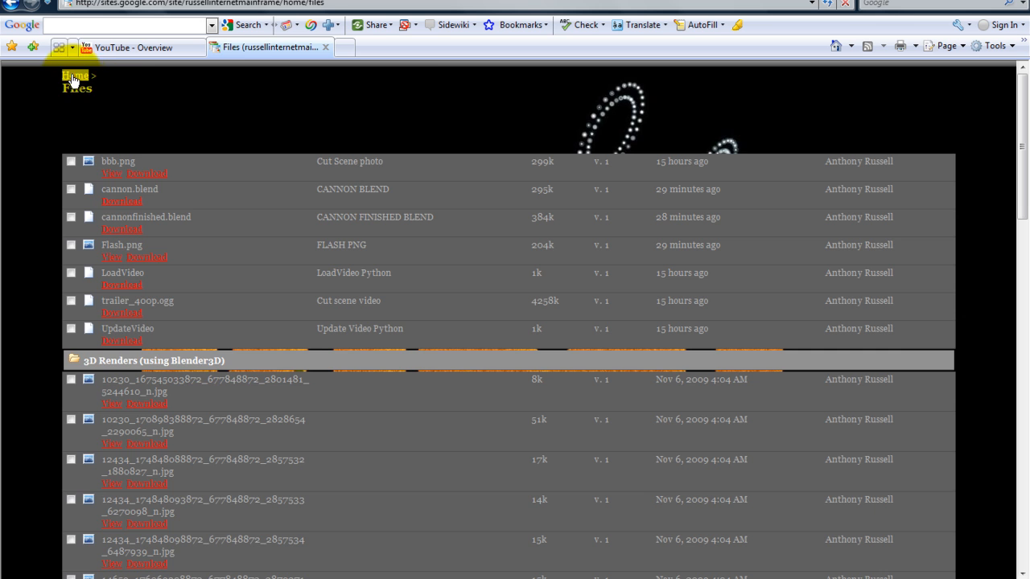
pyautogui.click(73, 76)
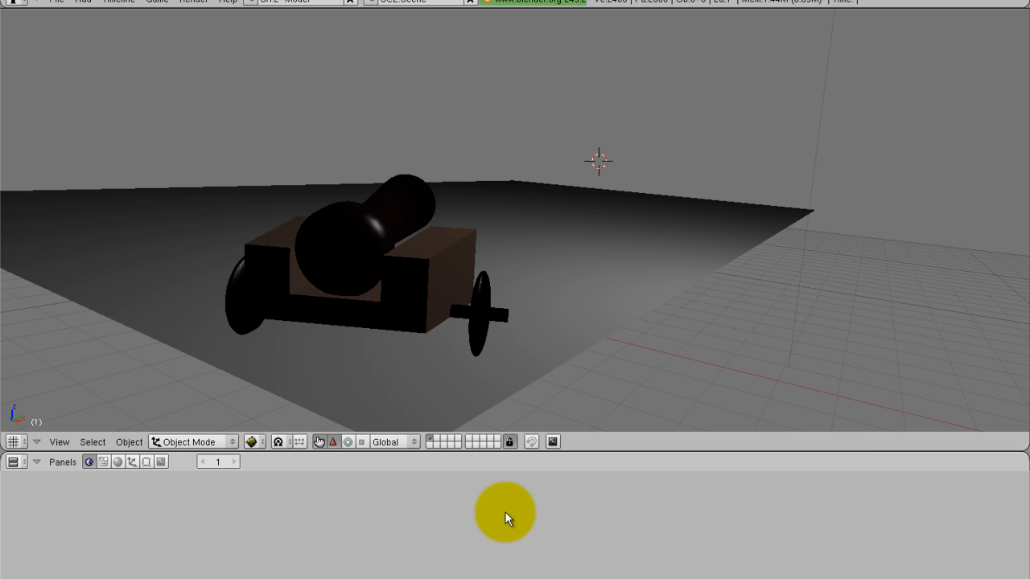
pyautogui.moveTo(507, 514); pyautogui.dragTo(302, 211)
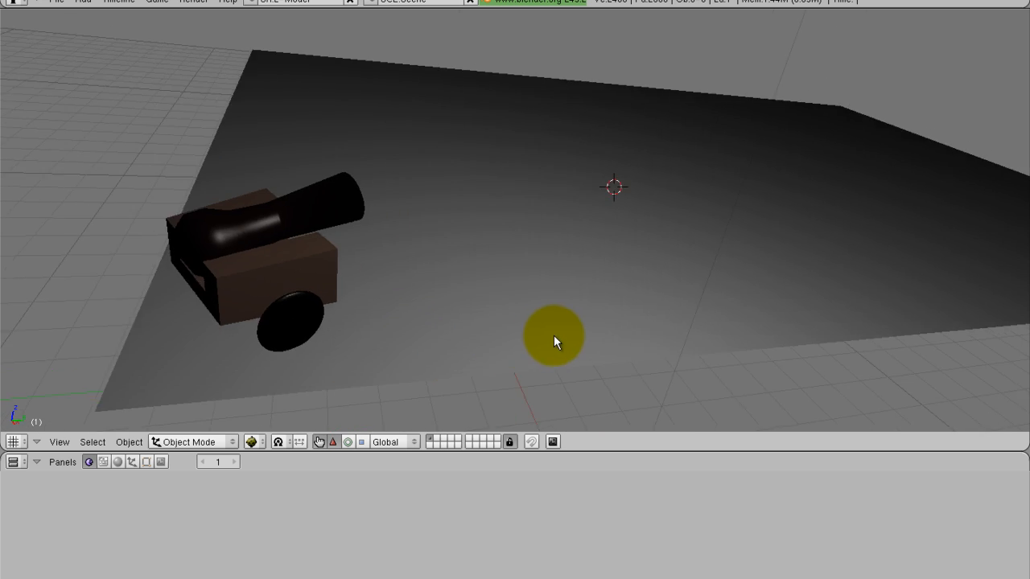
pyautogui.moveTo(555, 342); pyautogui.dragTo(567, 302)
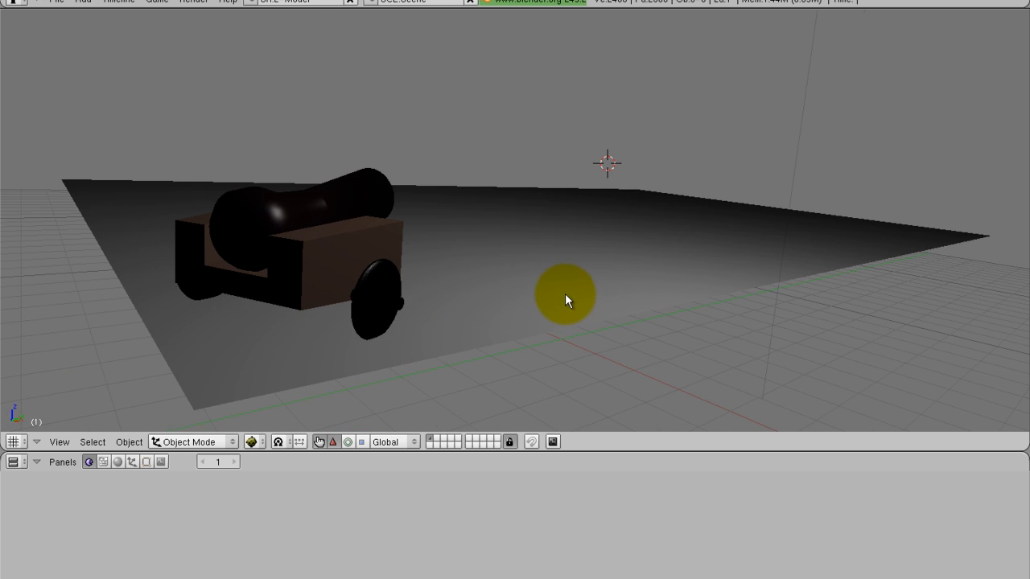
pyautogui.moveTo(565, 293); pyautogui.dragTo(508, 326)
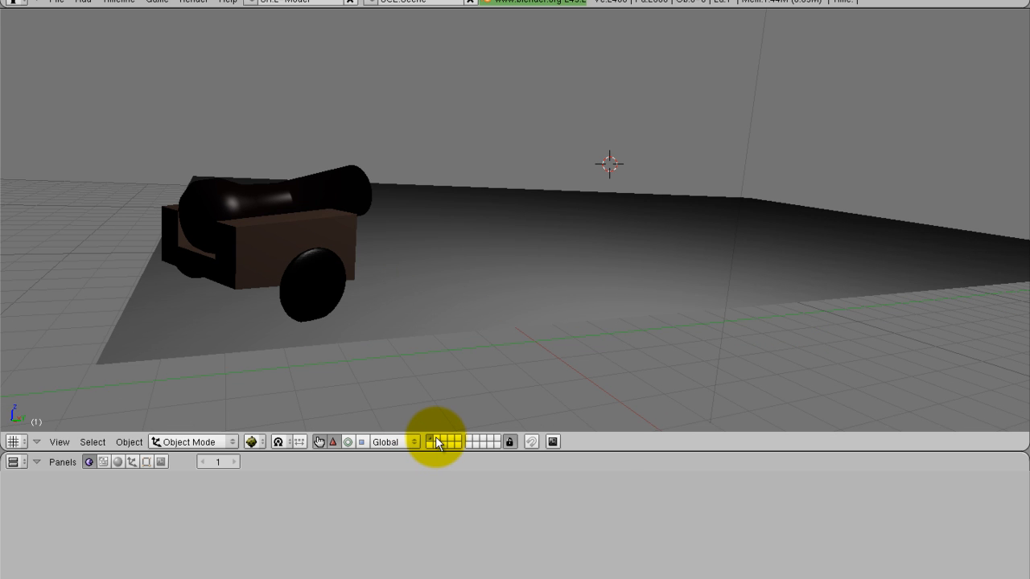
pyautogui.moveTo(438, 442)
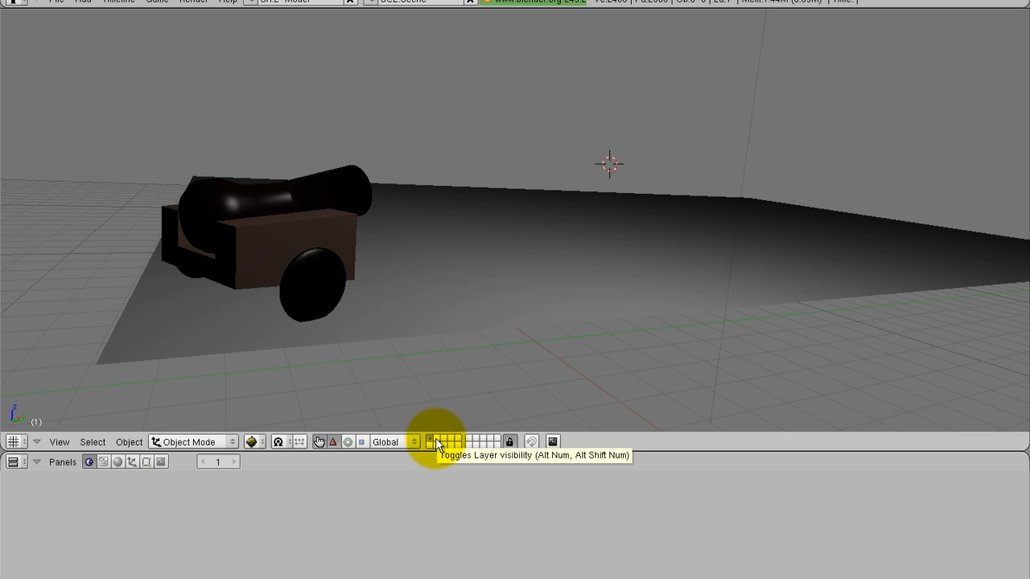
# Add a plane on an empty layer and load Flash.png in a UV/Image Editor.
pyautogui.click(438, 442)
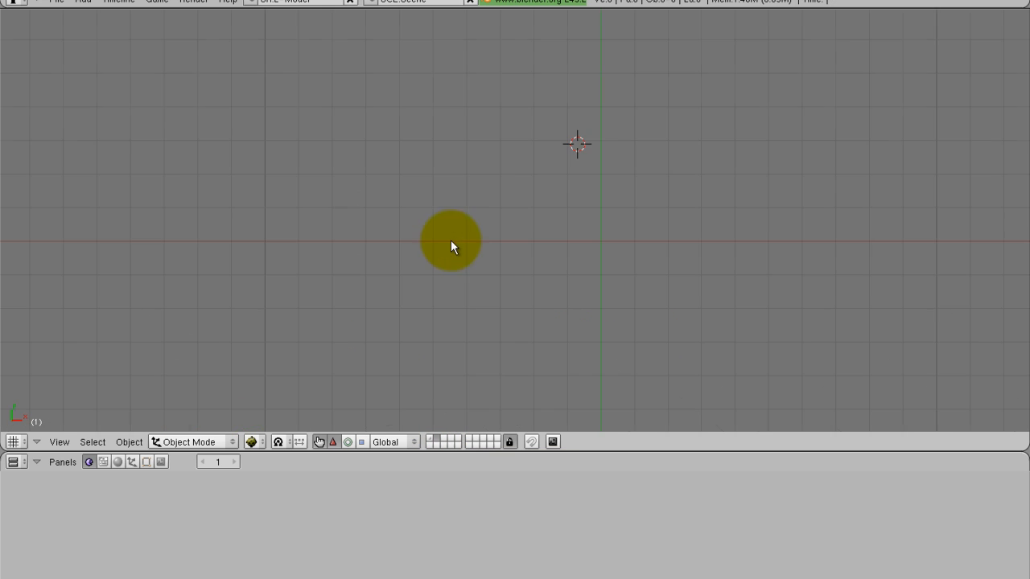
pyautogui.moveTo(451, 241); pyautogui.dragTo(563, 237)
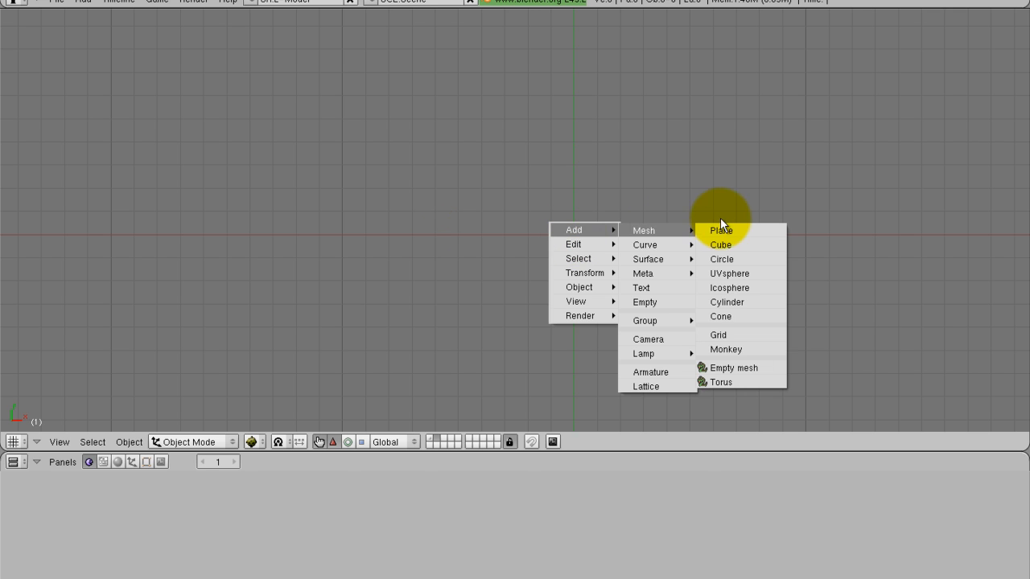
pyautogui.click(720, 230)
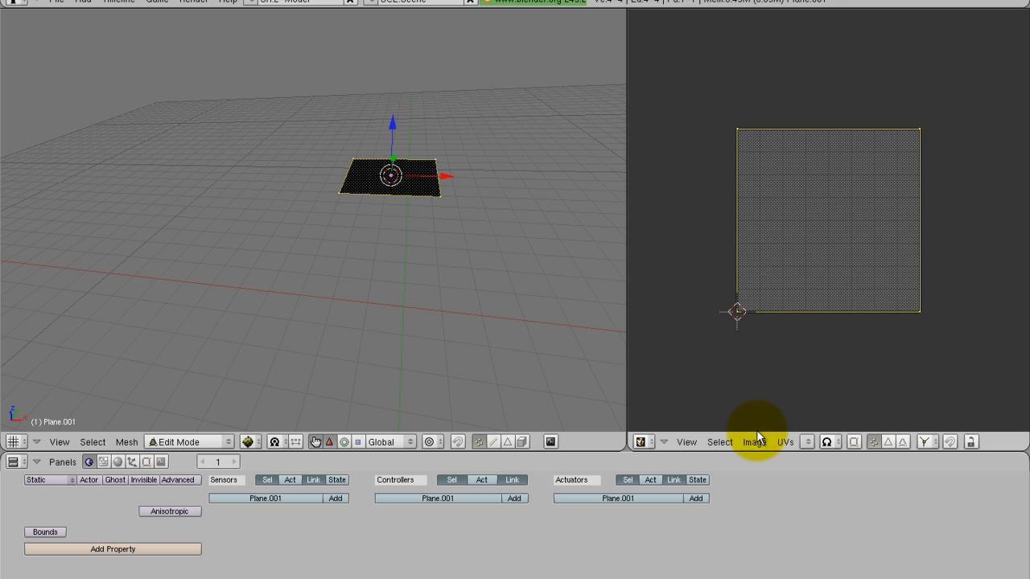
pyautogui.click(754, 442)
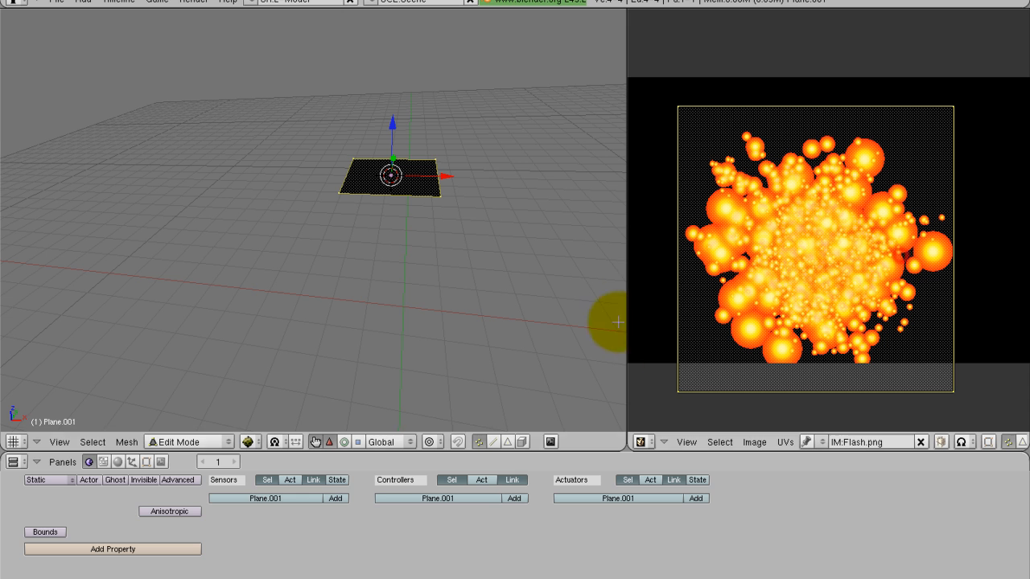
# Give the plane a new material with an Image texture, then add a lamp.
pyautogui.click(117, 461)
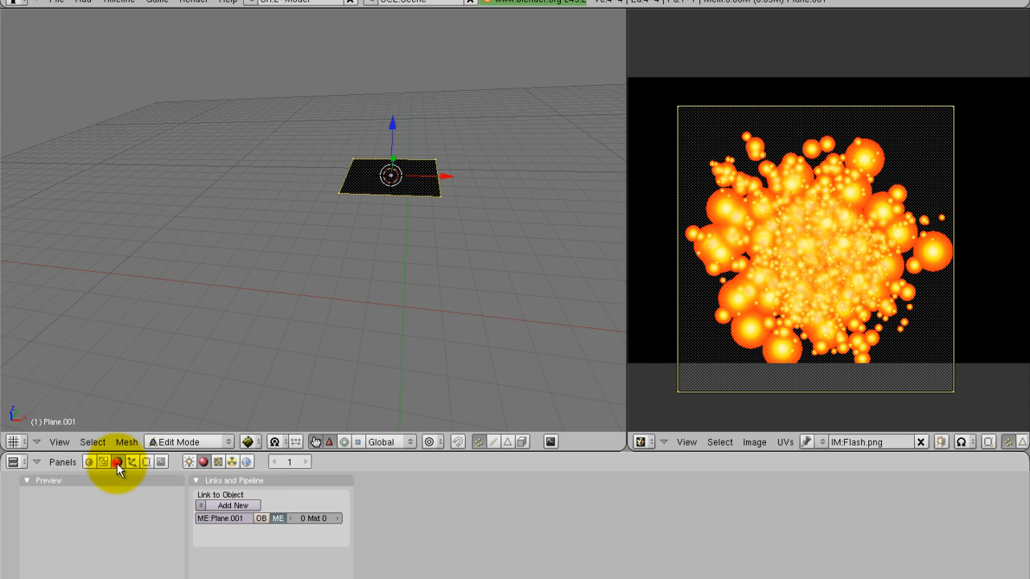
pyautogui.click(116, 461)
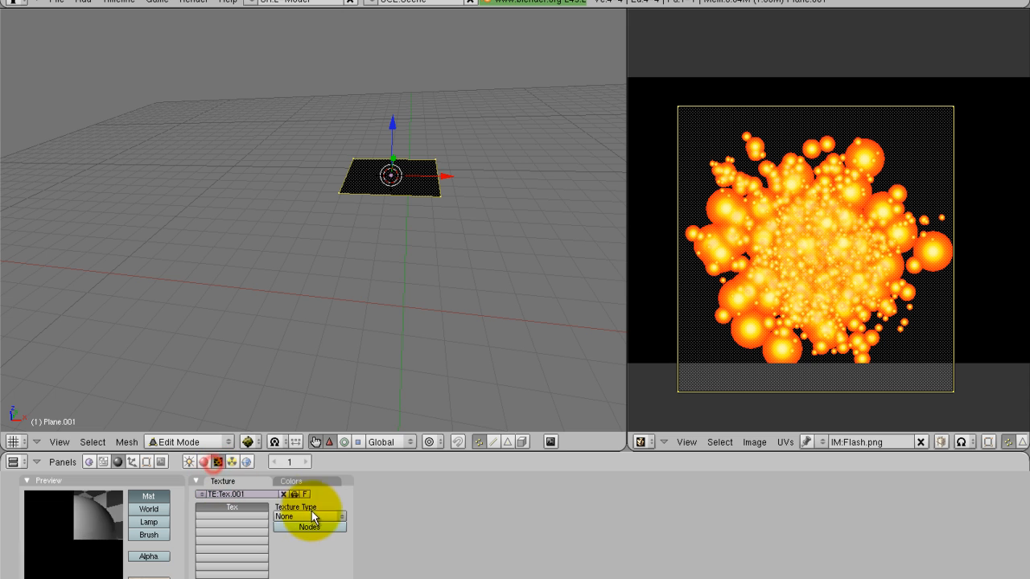
pyautogui.click(310, 516)
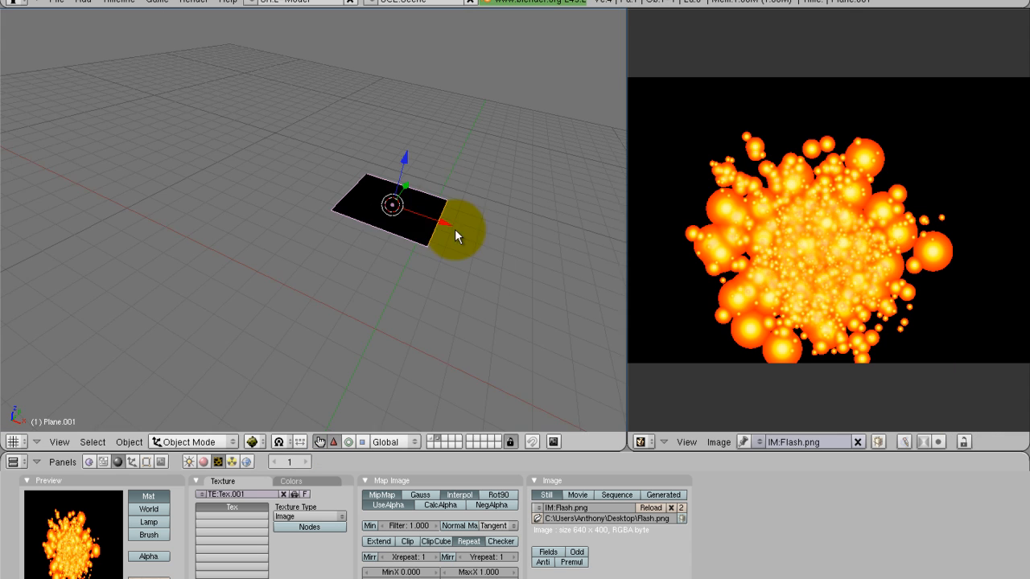
pyautogui.click(459, 233)
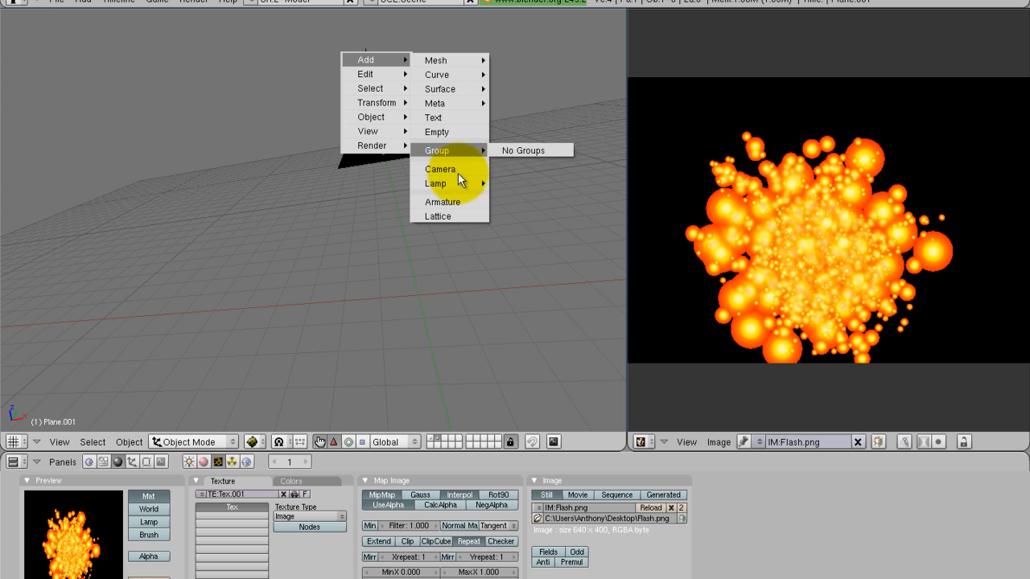
pyautogui.click(435, 183)
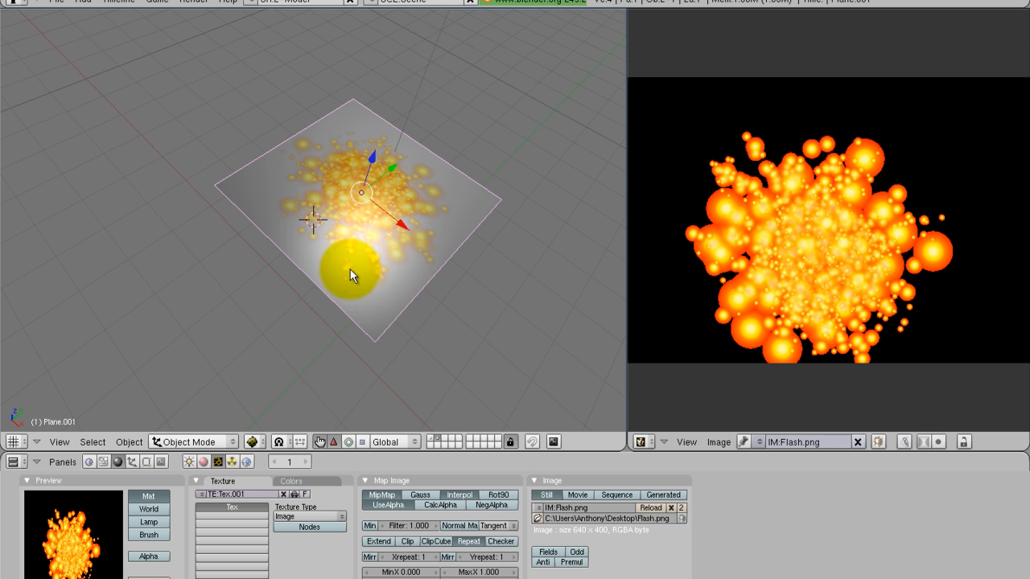
# Set the plane's Texture Face blending to Add, hiding Flash.png's black background, and return to Object Mode.
pyautogui.click(148, 461)
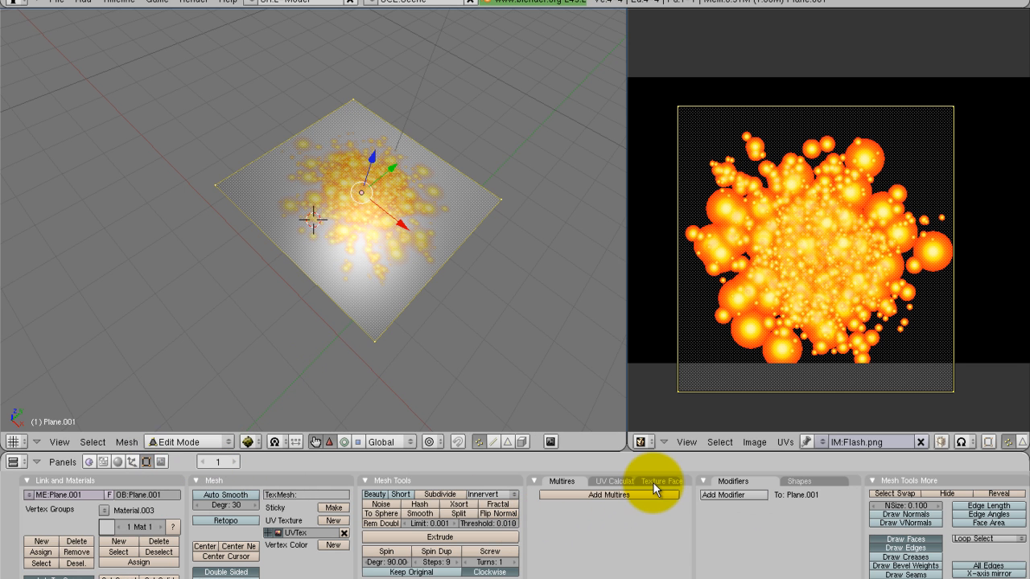
pyautogui.click(661, 481)
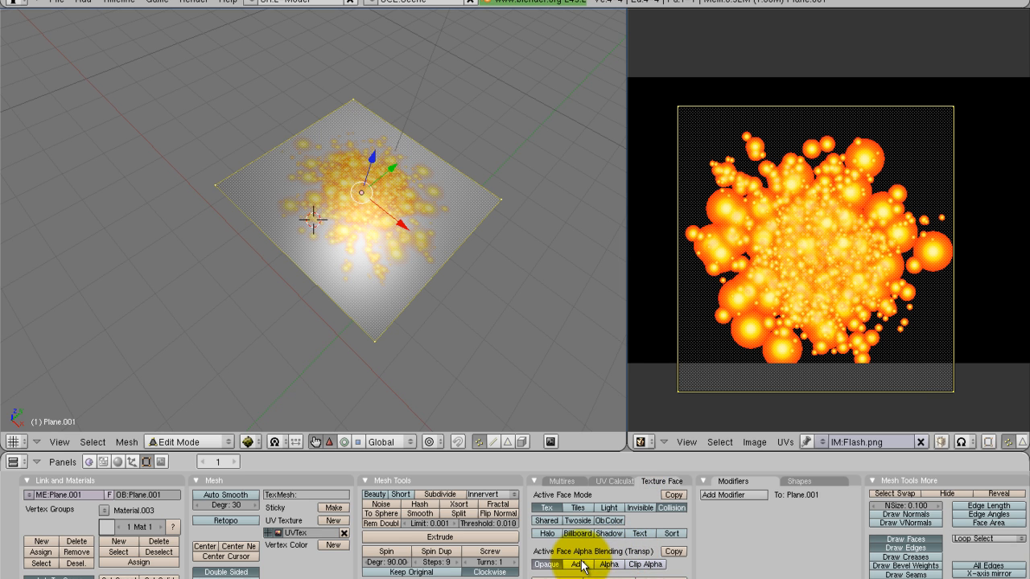
pyautogui.click(576, 564)
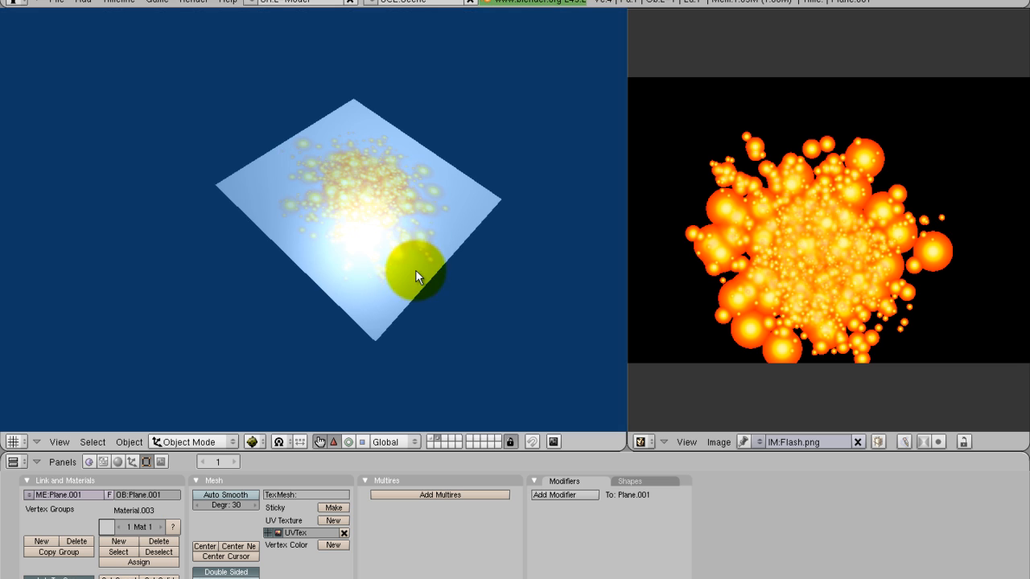
pyautogui.click(132, 461)
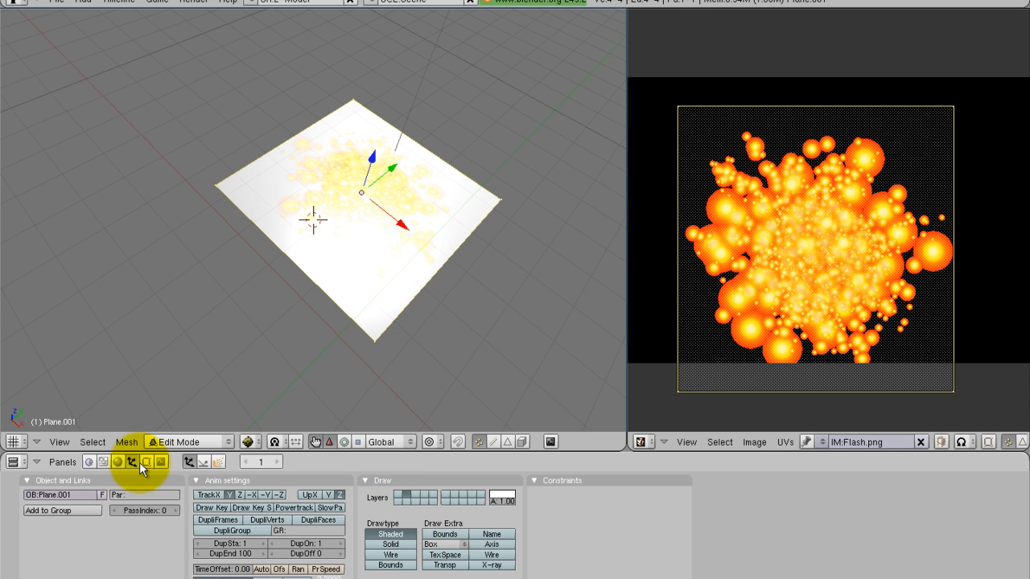
pyautogui.click(132, 460)
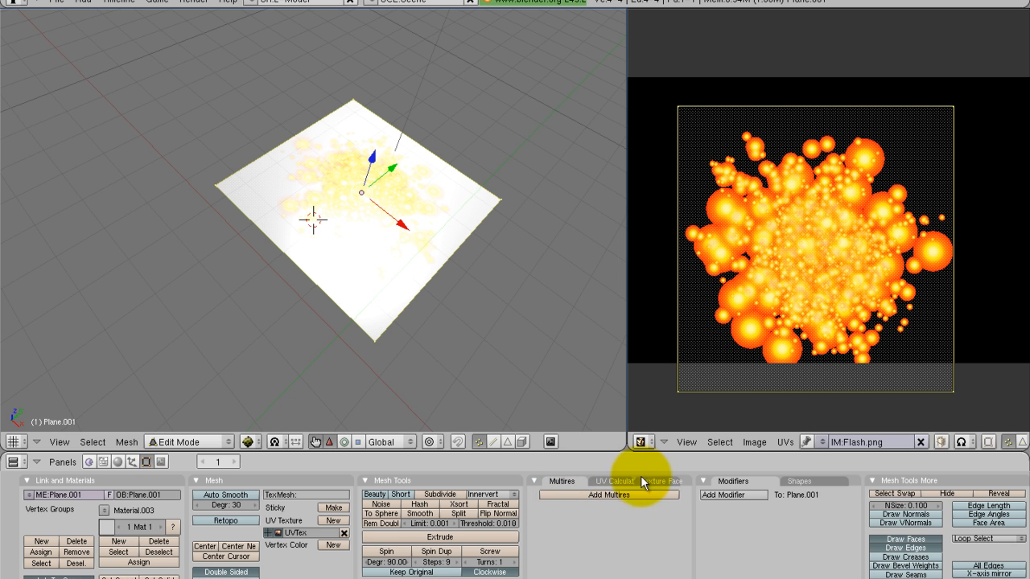
pyautogui.click(616, 481)
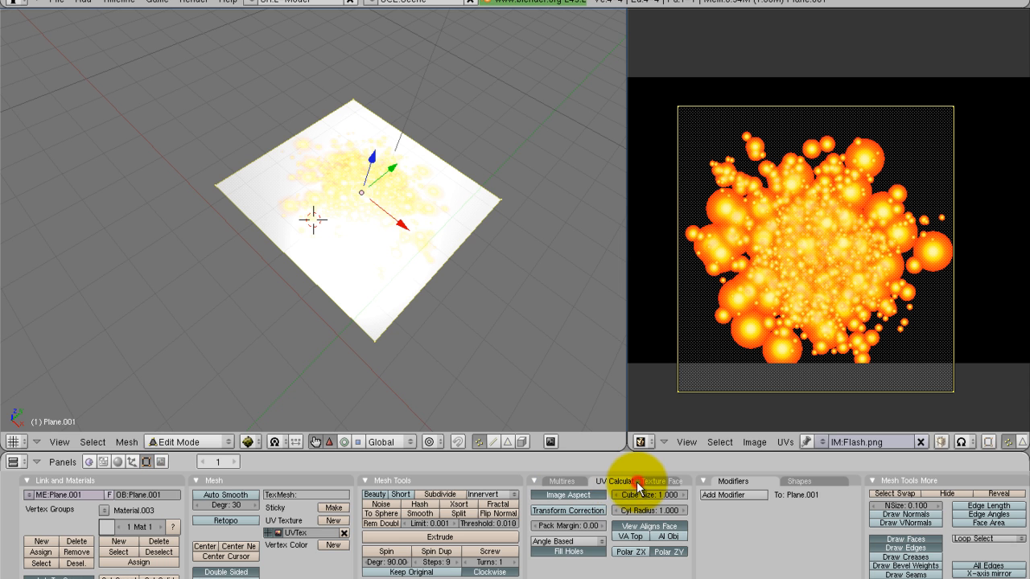
pyautogui.click(612, 481)
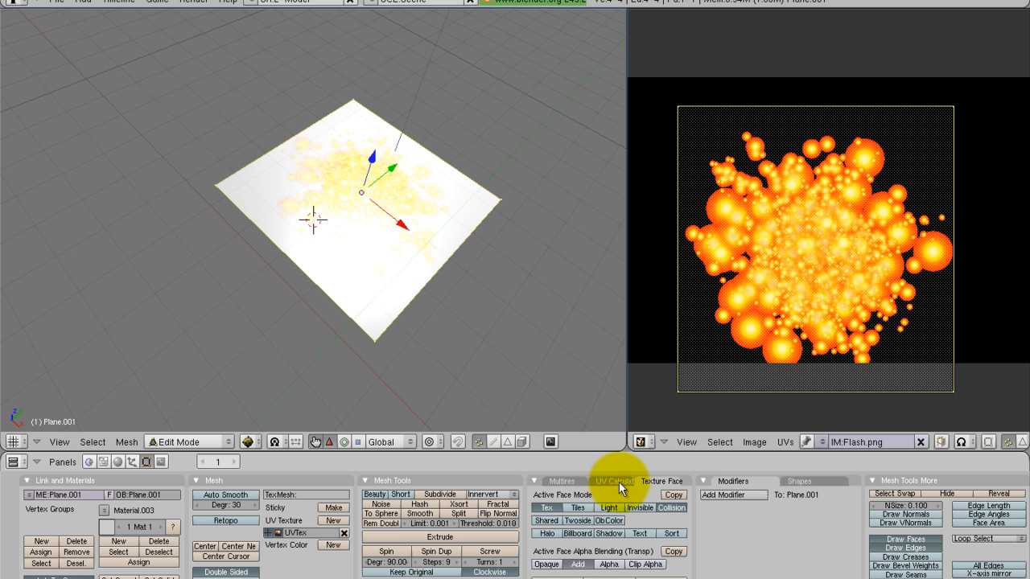
pyautogui.moveTo(615, 485)
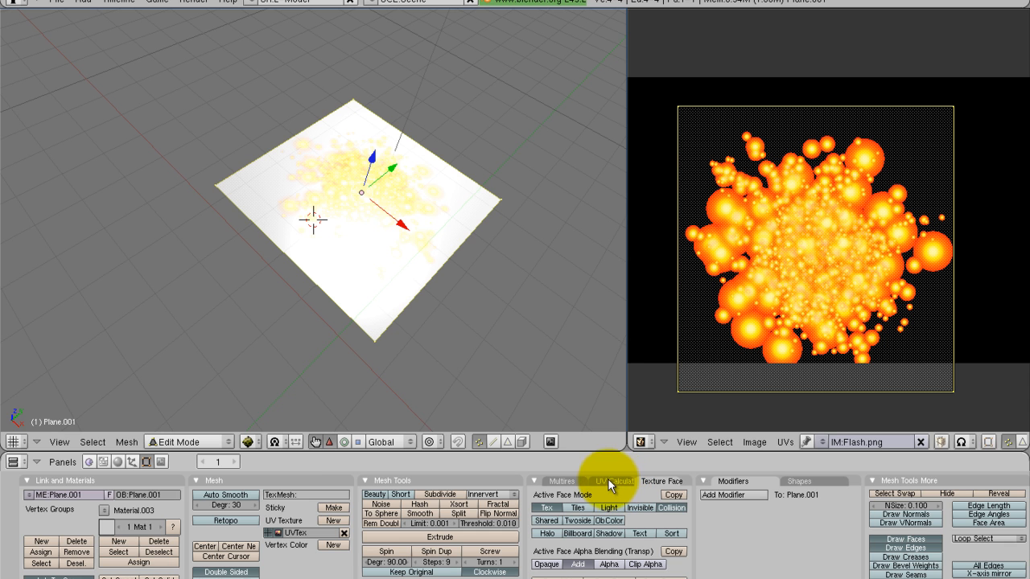
pyautogui.moveTo(101, 462)
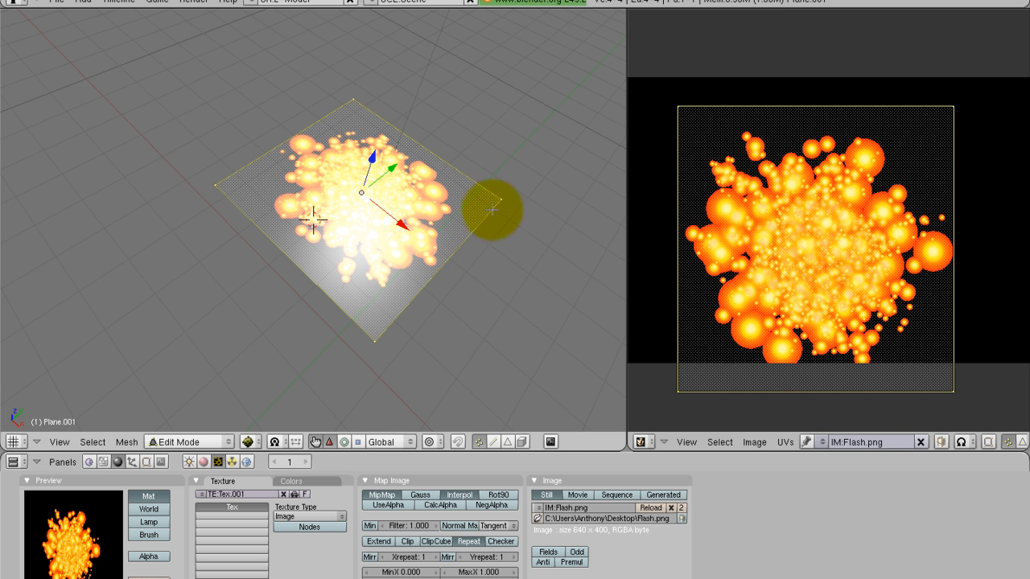
pyautogui.click(189, 442)
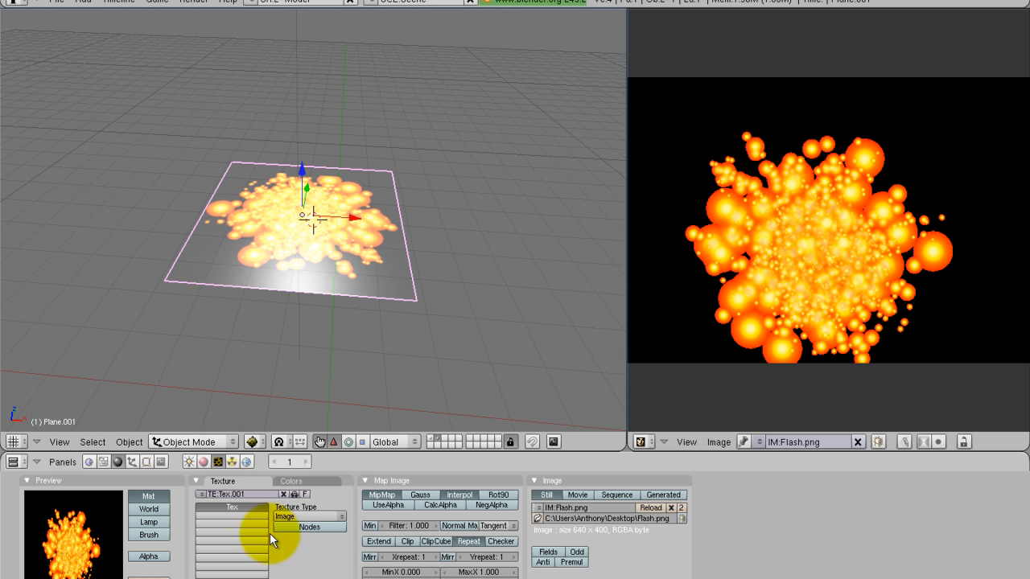
# Turn on Shadeless in the flash plane's material.
pyautogui.click(198, 461)
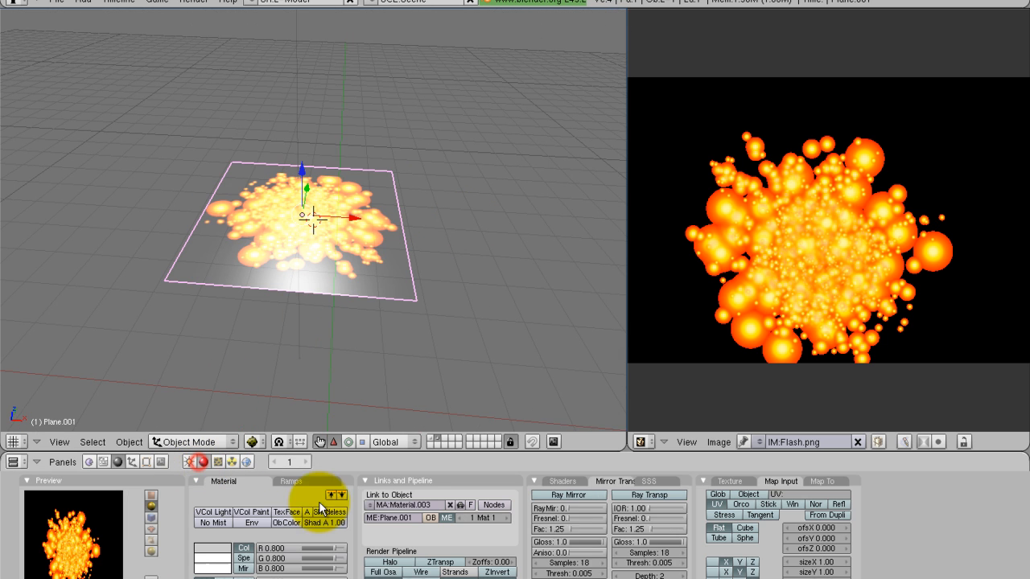
pyautogui.click(563, 481)
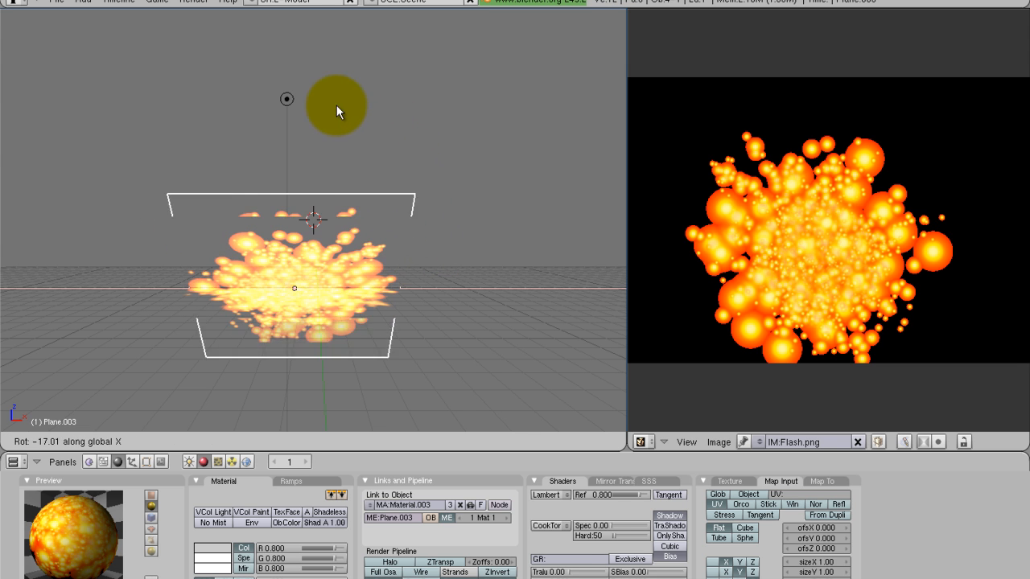
# Rotate a duplicated flash plane along X to cross the original, then orbit around the cluster.
pyautogui.click(440, 311)
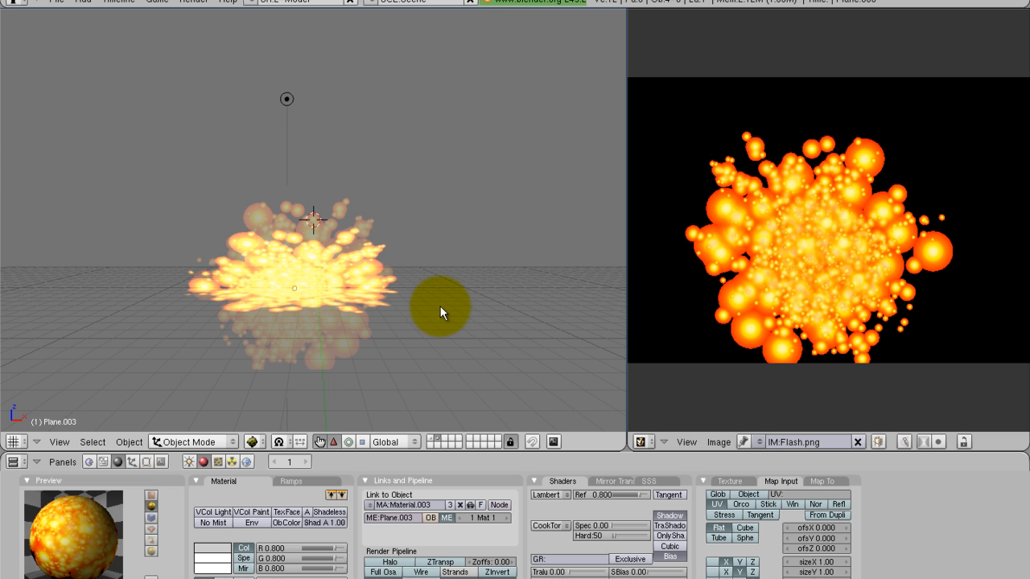
pyautogui.click(286, 98)
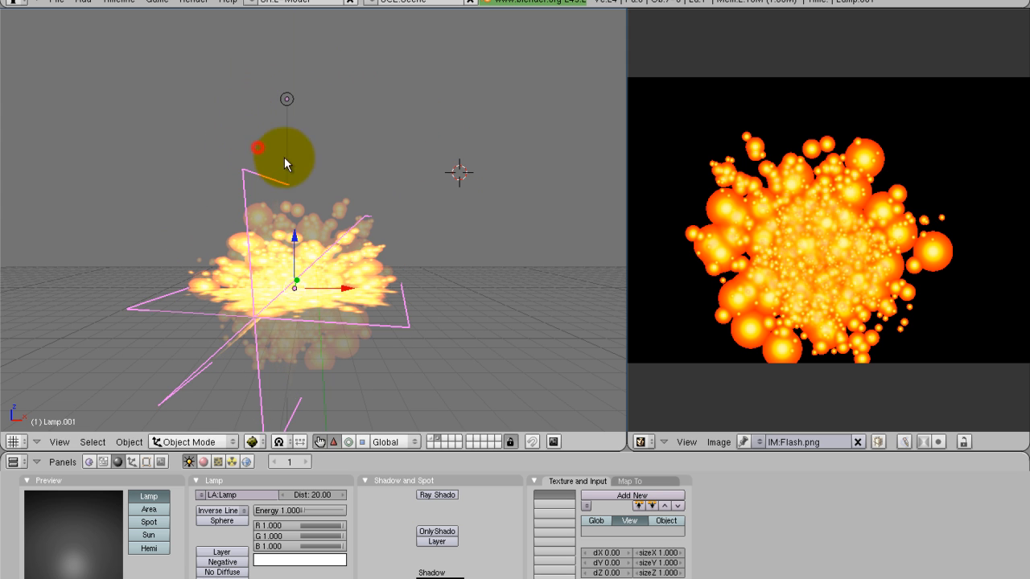
pyautogui.moveTo(286, 163); pyautogui.dragTo(425, 198)
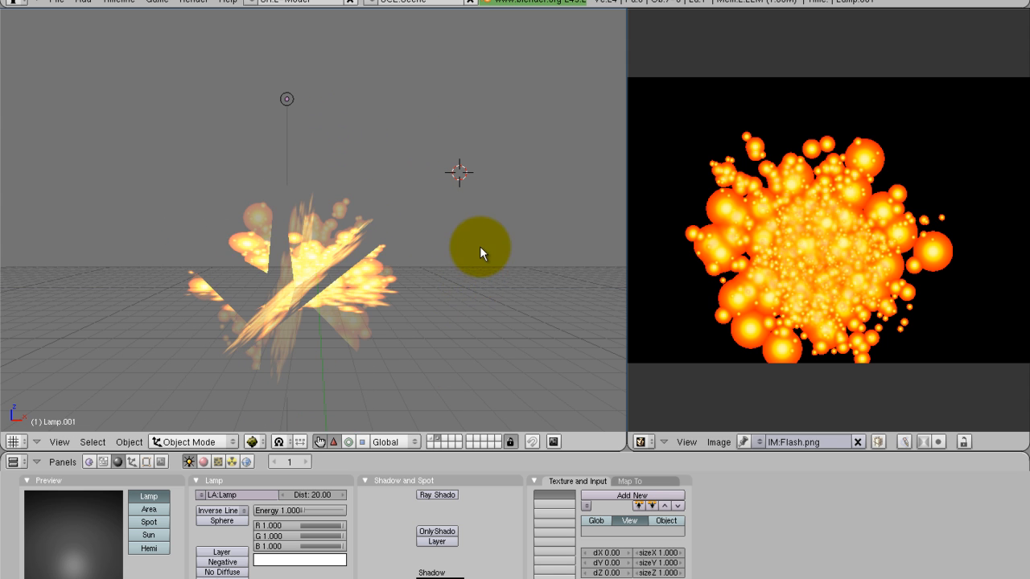
pyautogui.moveTo(483, 253); pyautogui.dragTo(495, 294)
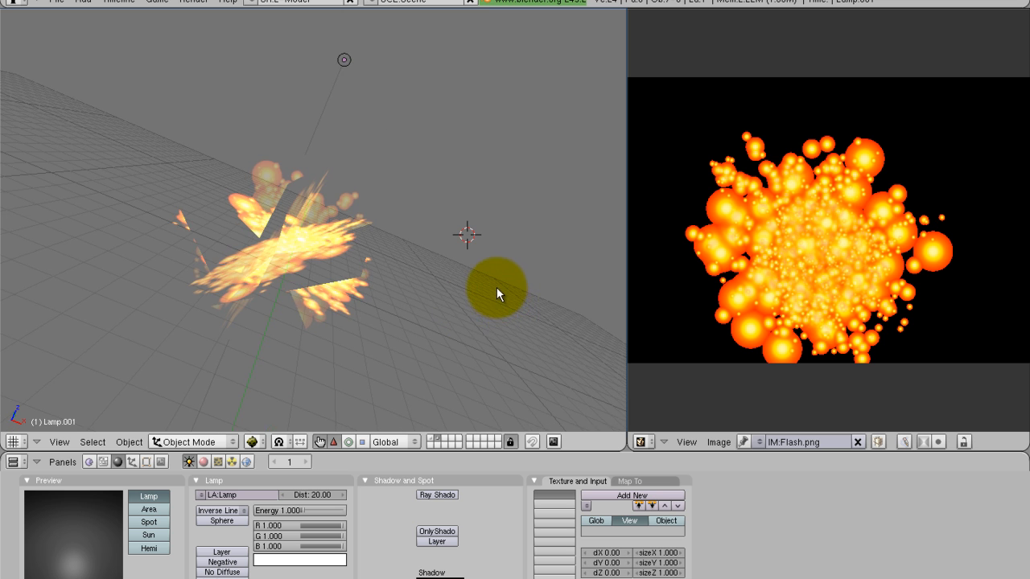
pyautogui.moveTo(497, 293); pyautogui.dragTo(438, 316)
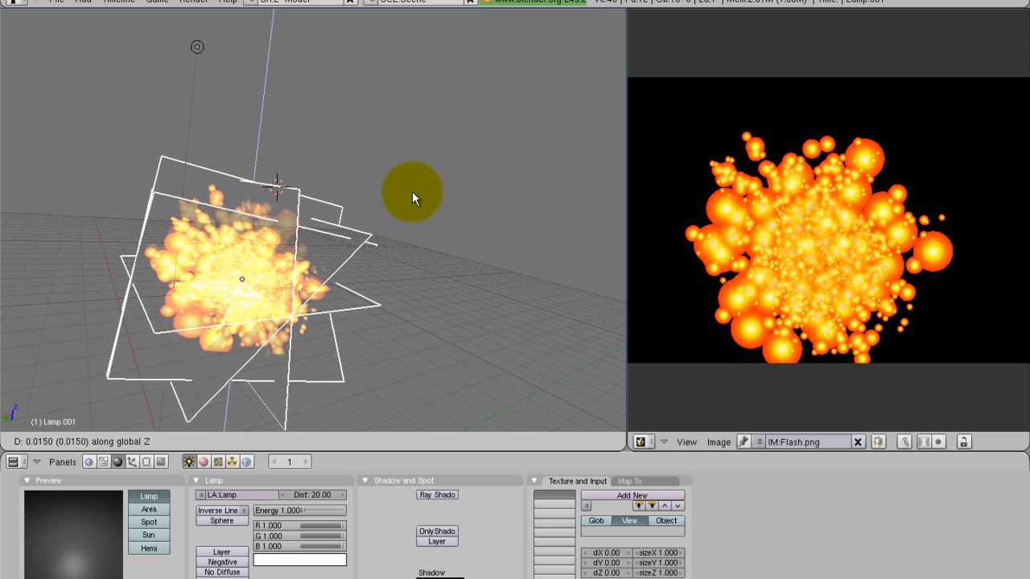
pyautogui.moveTo(187, 137)
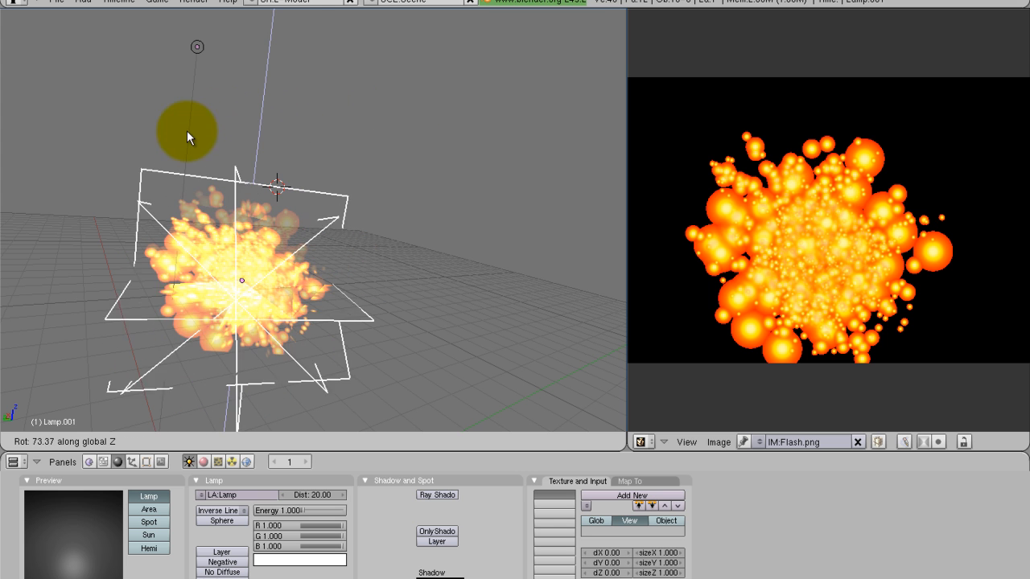
# Orbit around the fuller burst and select a single flash plane.
pyautogui.moveTo(189, 136); pyautogui.dragTo(276, 299)
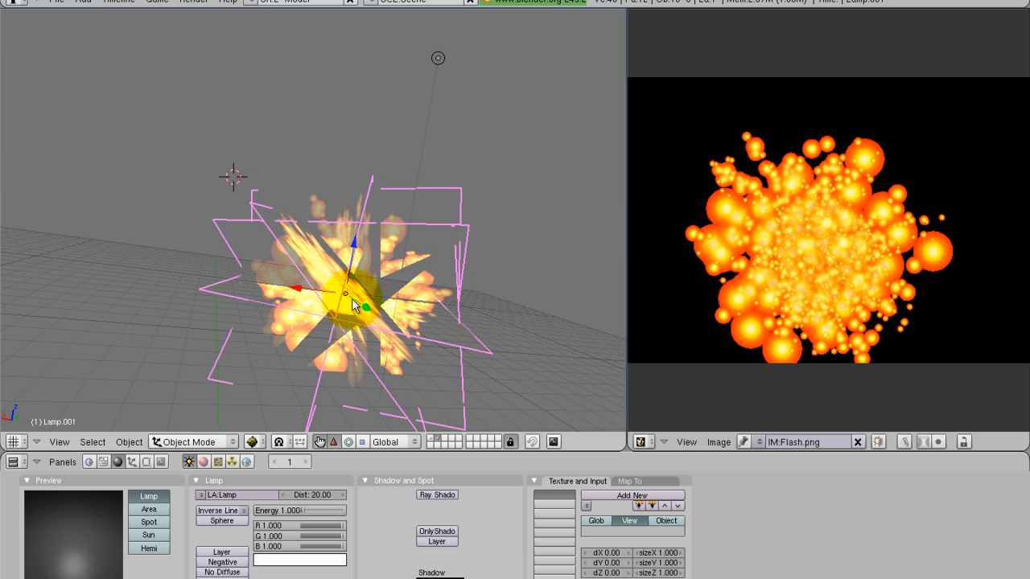
pyautogui.click(402, 309)
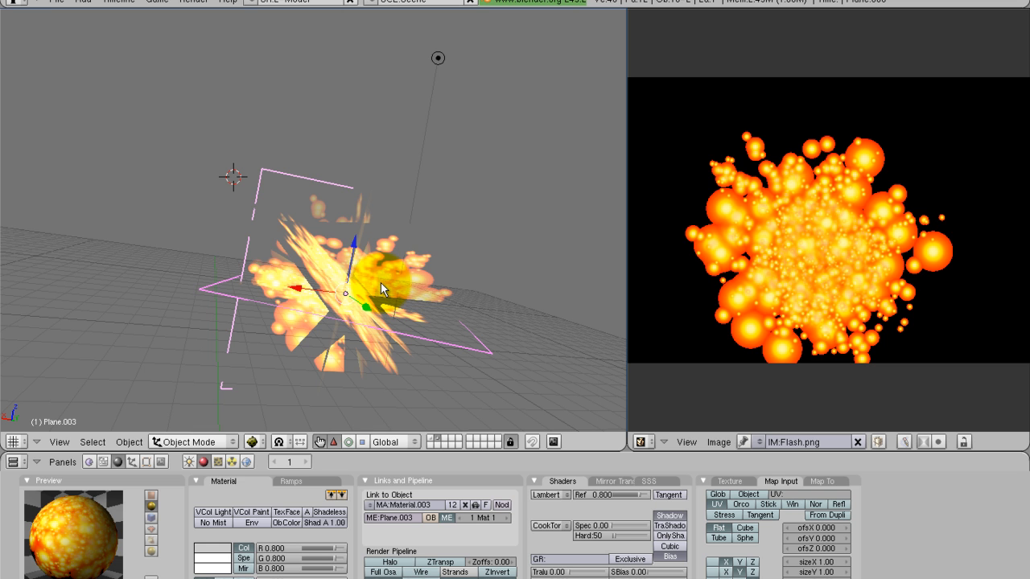
pyautogui.moveTo(455, 313)
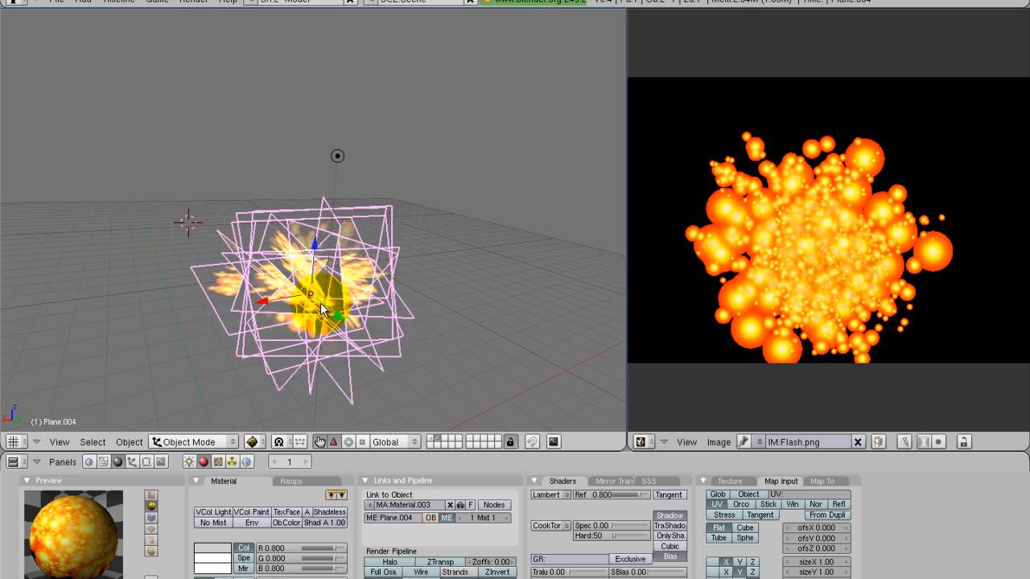
# Orbit around the joined flash object and select the lamp above it.
pyautogui.moveTo(305, 306); pyautogui.dragTo(346, 225)
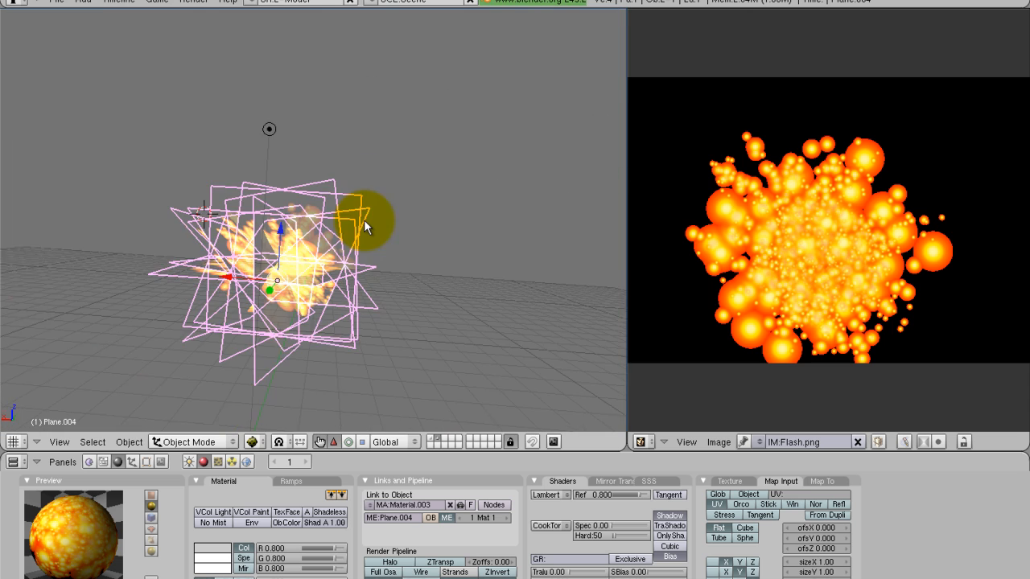
pyautogui.click(290, 126)
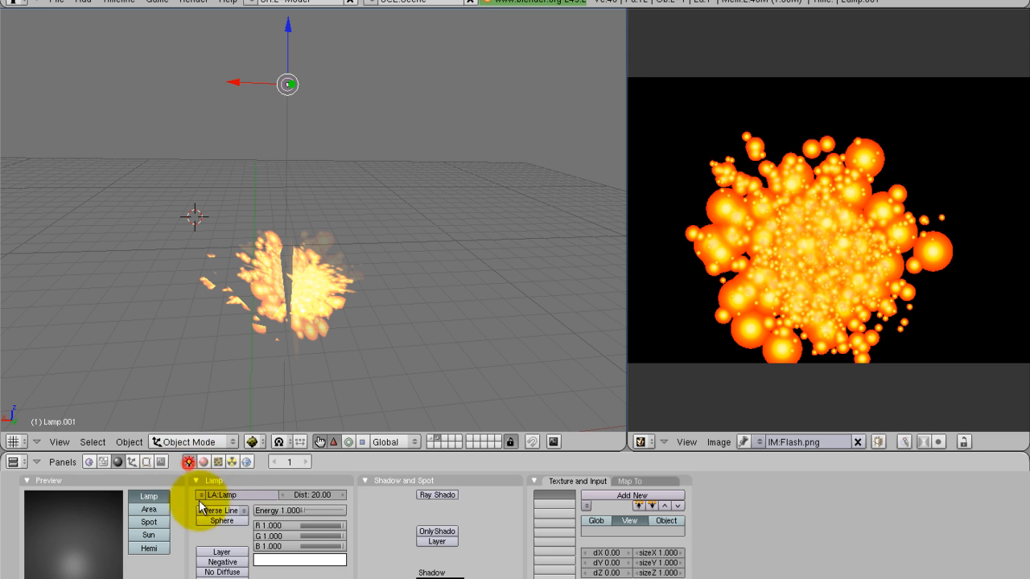
# Raise the lamp energy to about 2.685 and change its colour to orange.
pyautogui.moveTo(289, 510); pyautogui.dragTo(313, 509)
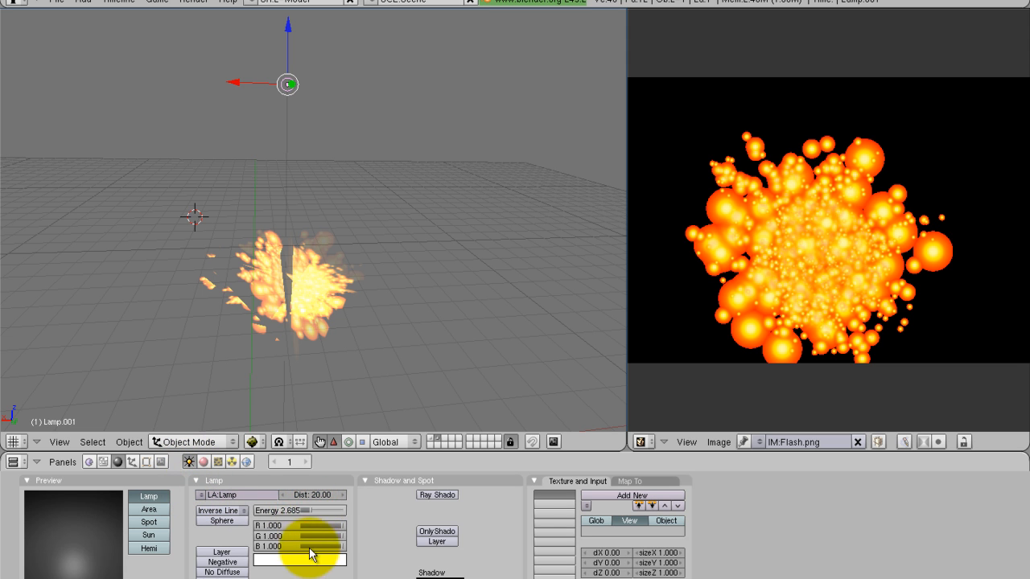
pyautogui.click(310, 559)
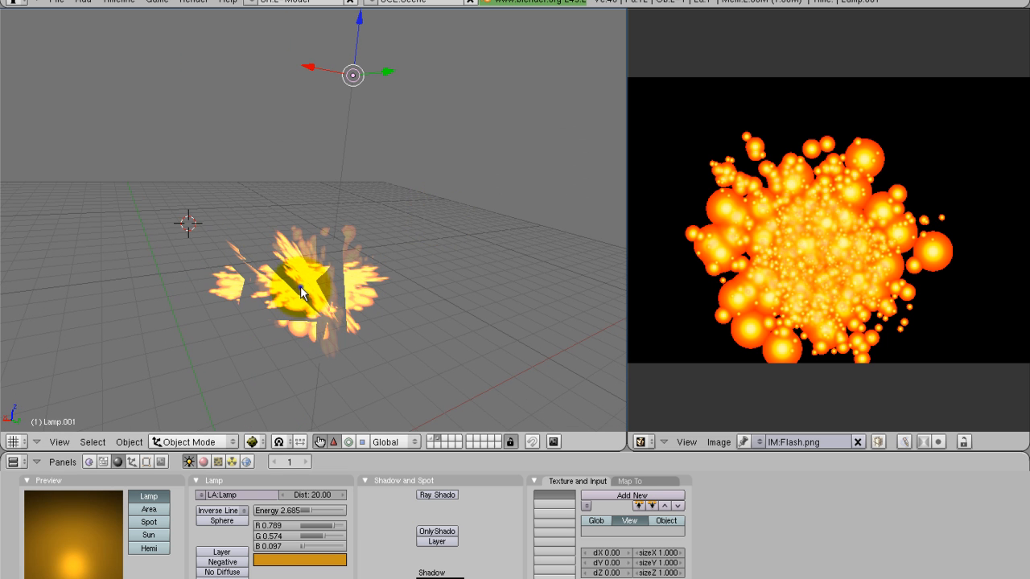
pyautogui.click(310, 282)
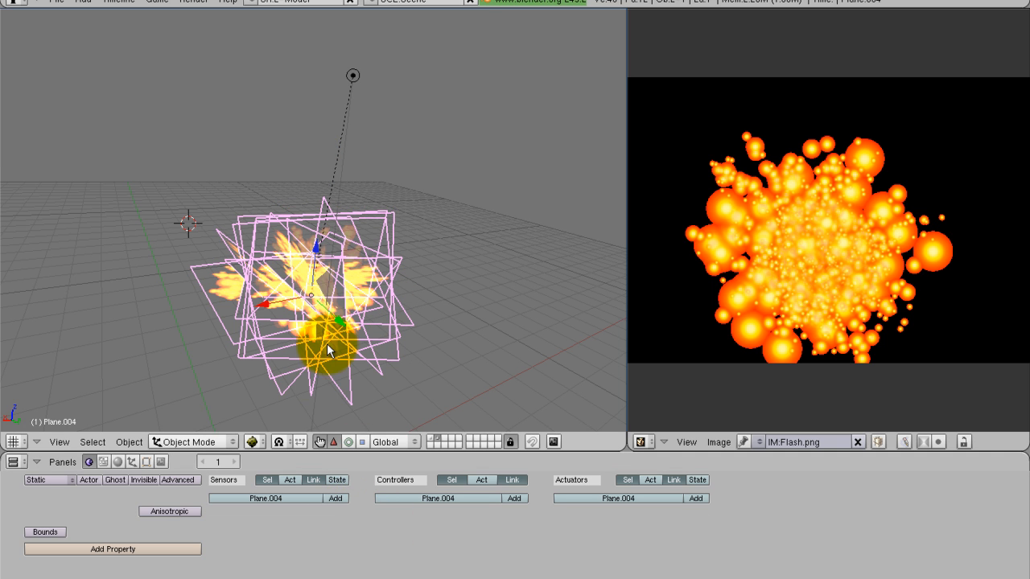
# Add a 16-frame Delay sensor, an AND controller and an Edit Object actuator to the flash.
pyautogui.click(335, 497)
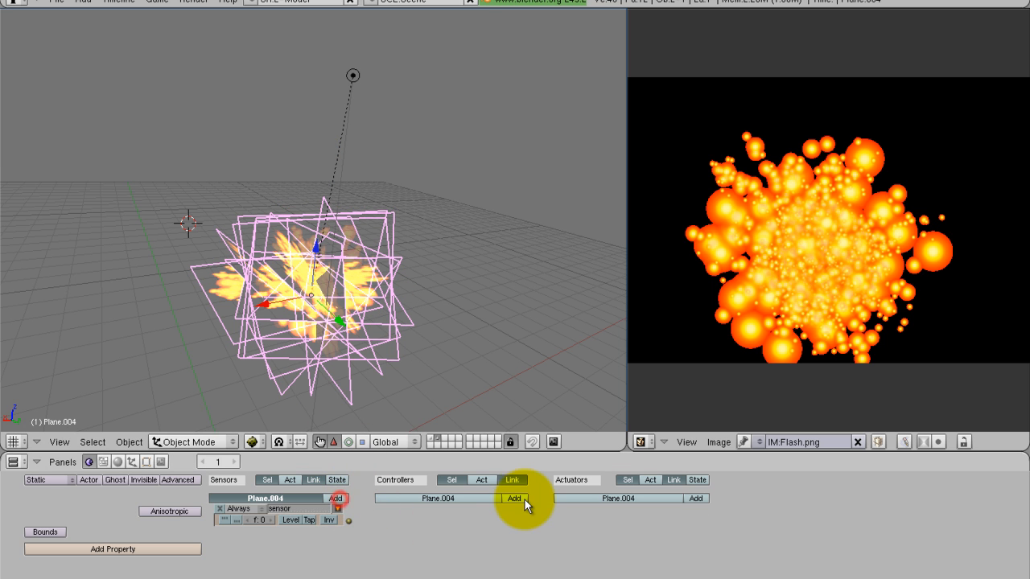
pyautogui.click(513, 498)
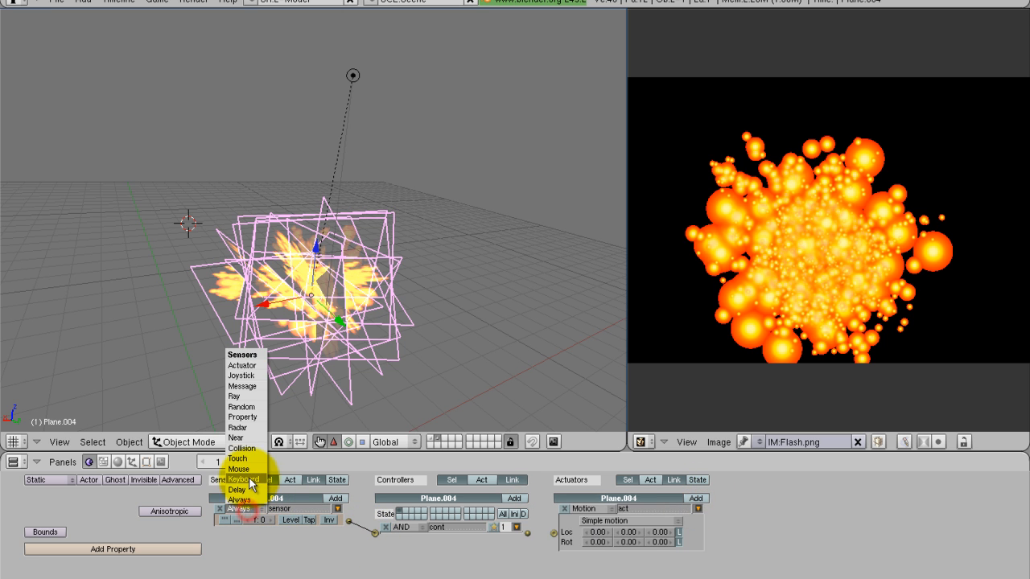
pyautogui.click(237, 490)
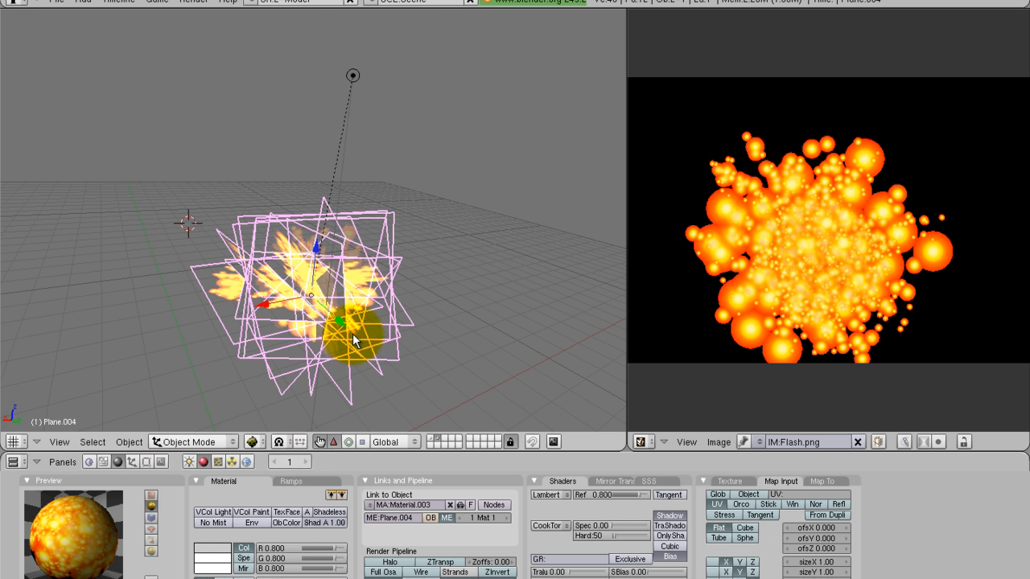
pyautogui.click(132, 461)
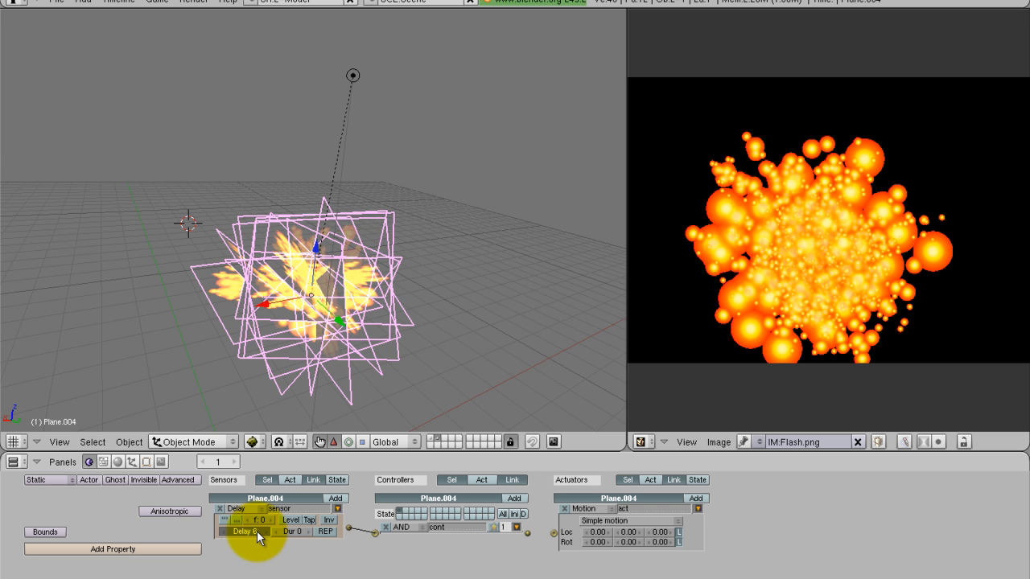
pyautogui.click(242, 531)
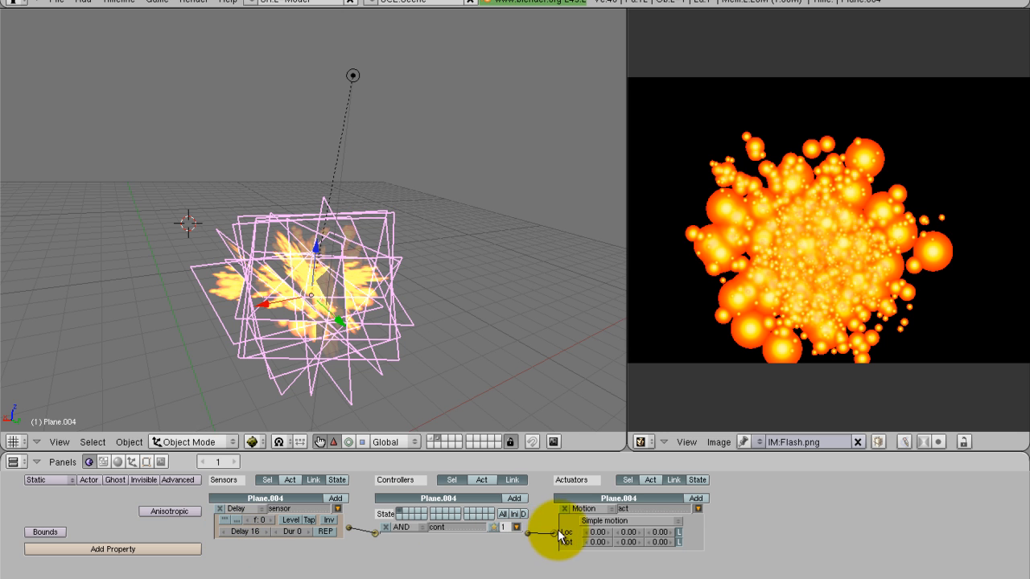
pyautogui.click(619, 509)
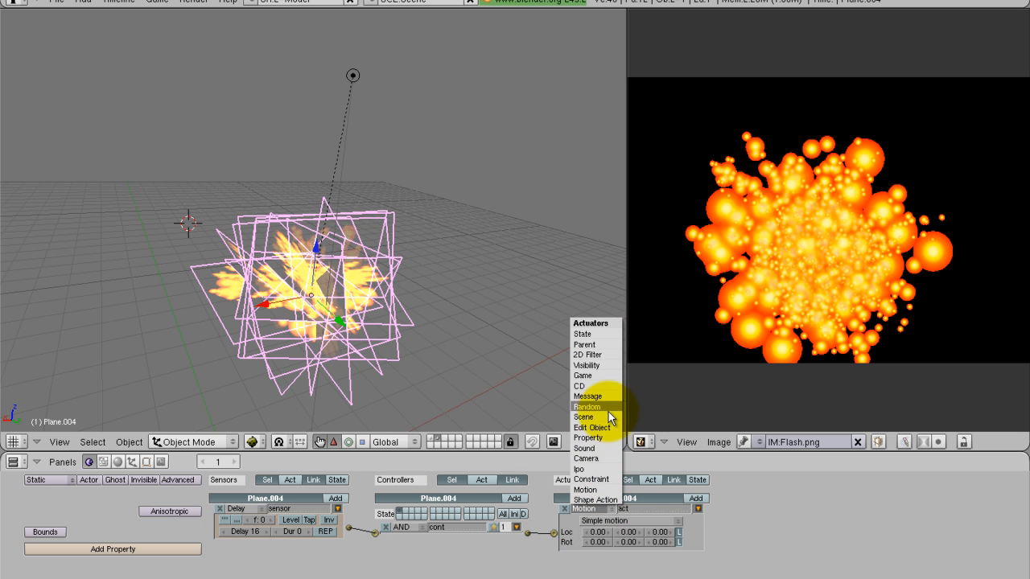
pyautogui.click(592, 427)
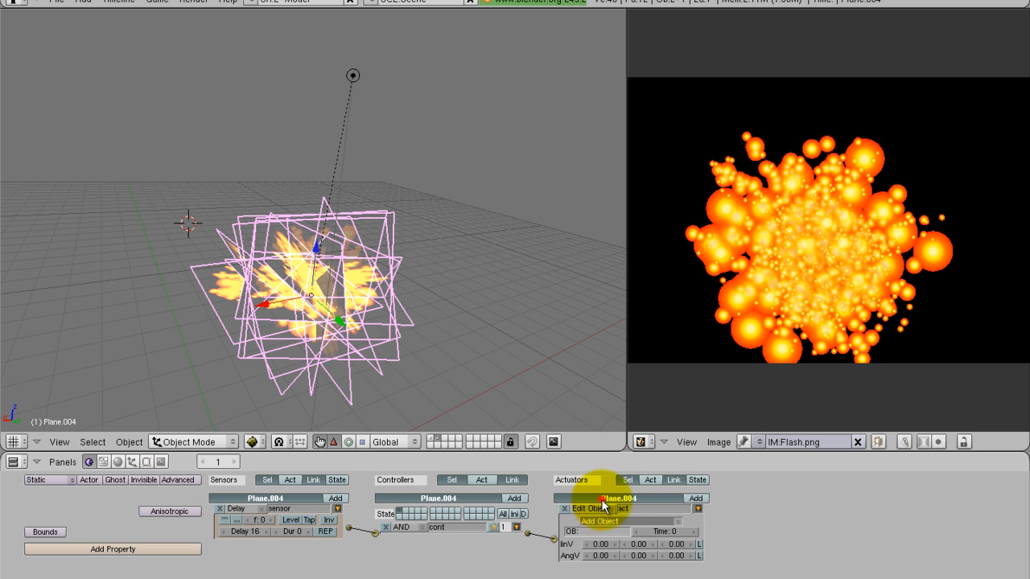
pyautogui.click(145, 460)
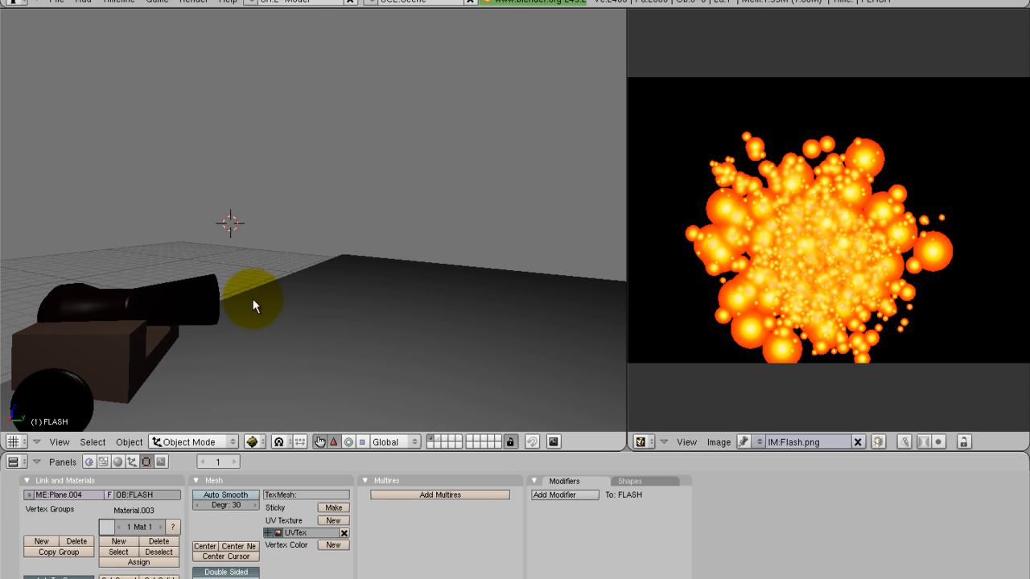
# Add an Empty at the mouth of the cannon barrel.
pyautogui.moveTo(253, 305); pyautogui.dragTo(386, 312)
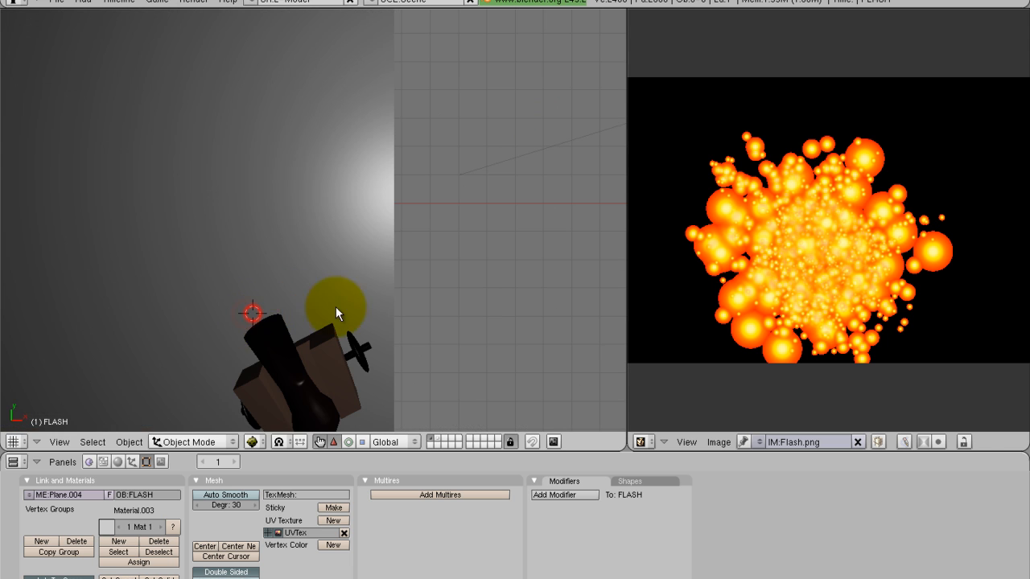
pyautogui.moveTo(338, 312); pyautogui.dragTo(229, 299)
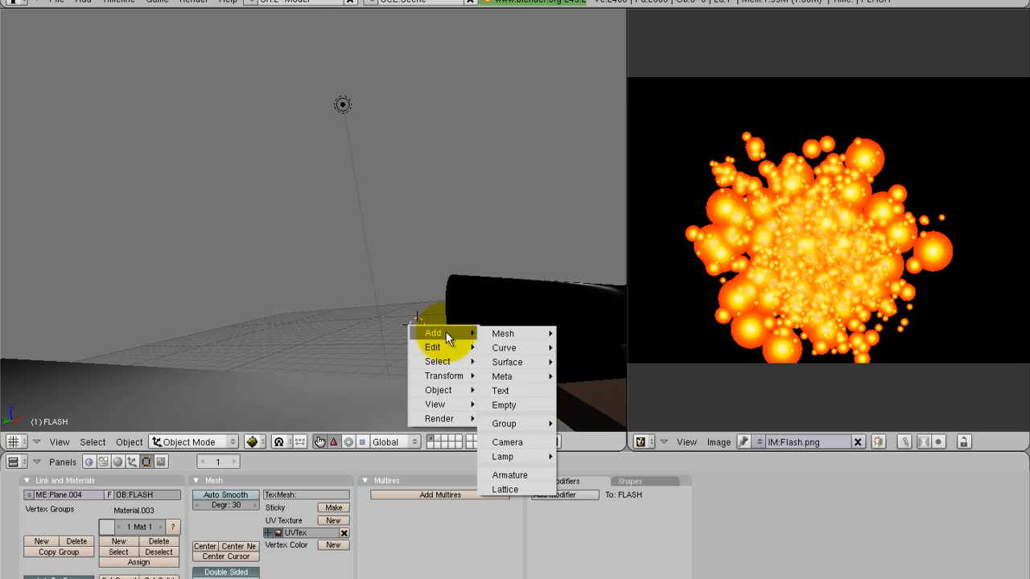
pyautogui.click(504, 405)
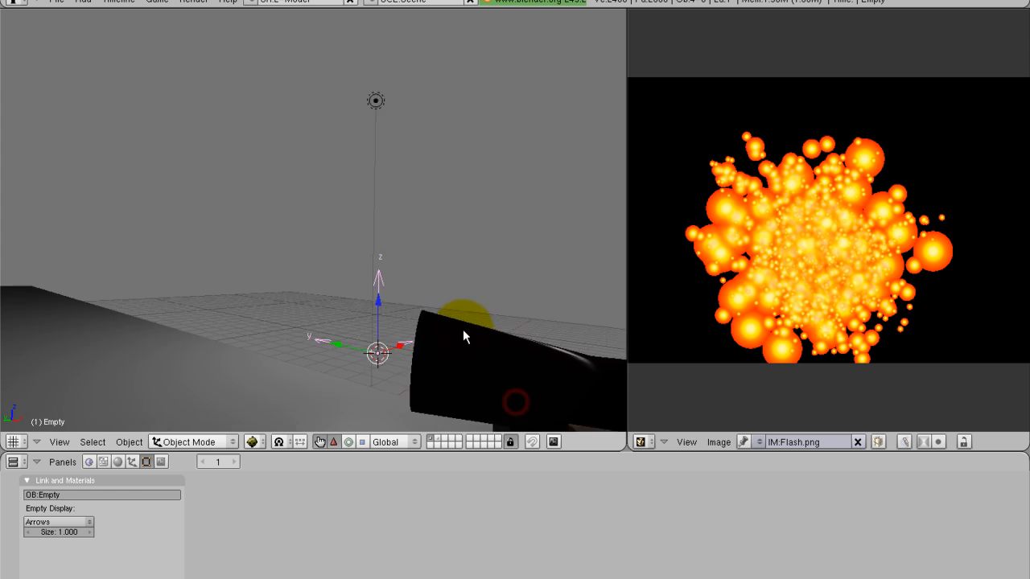
# Give the Empty a Keyboard Space sensor, a controller and an Edit Object actuator.
pyautogui.click(89, 461)
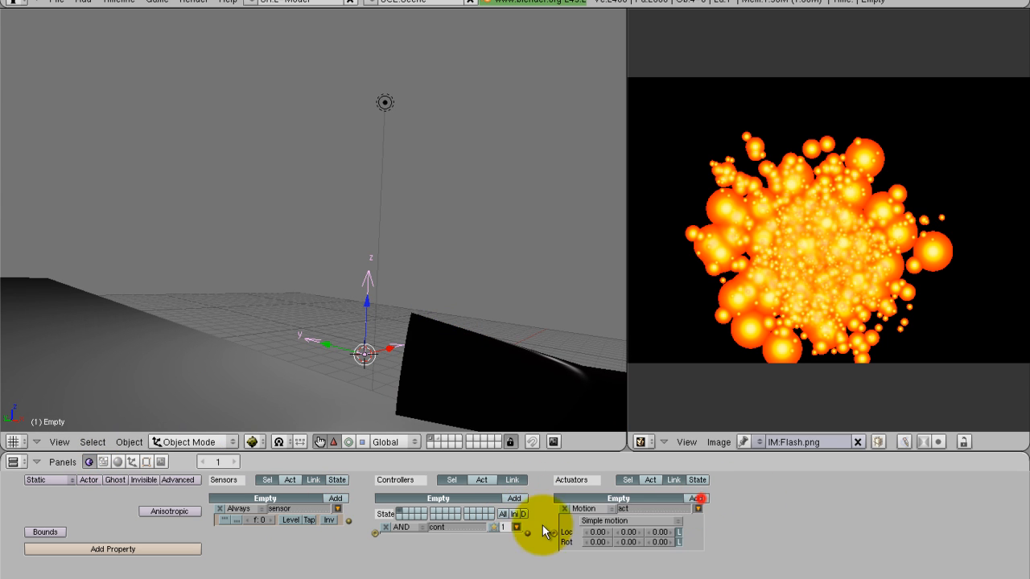
pyautogui.click(239, 507)
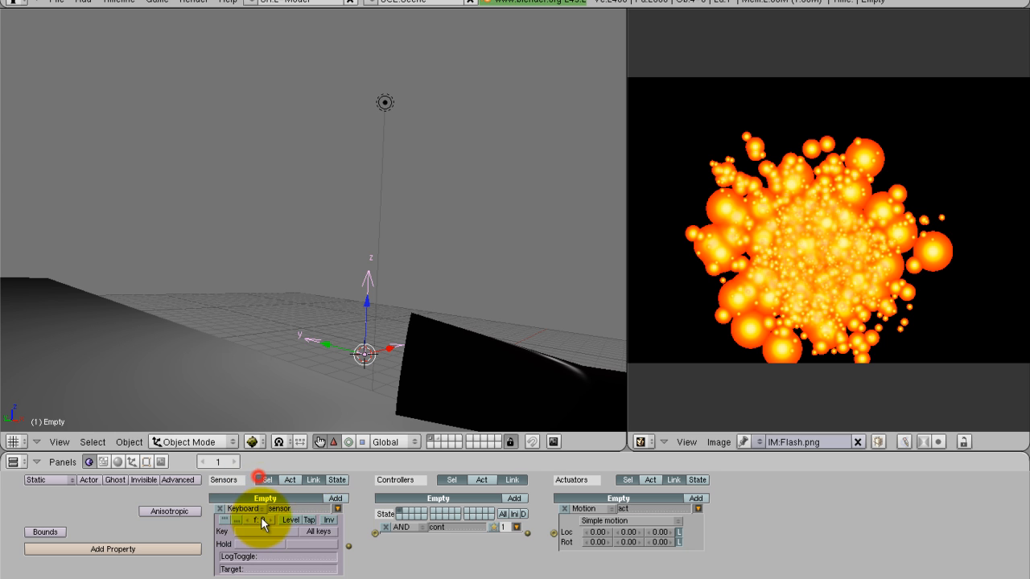
pyautogui.click(270, 531)
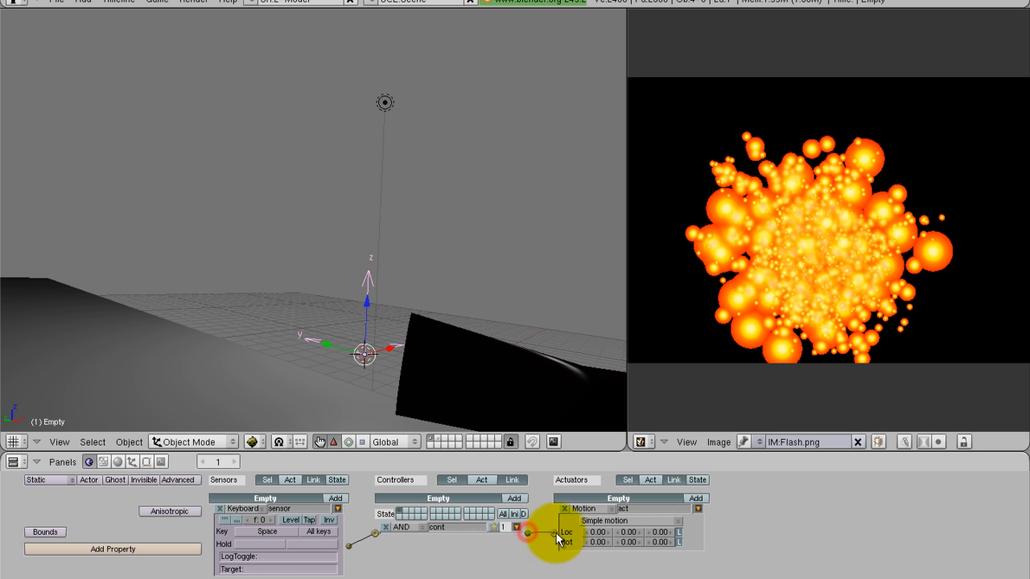
pyautogui.click(607, 508)
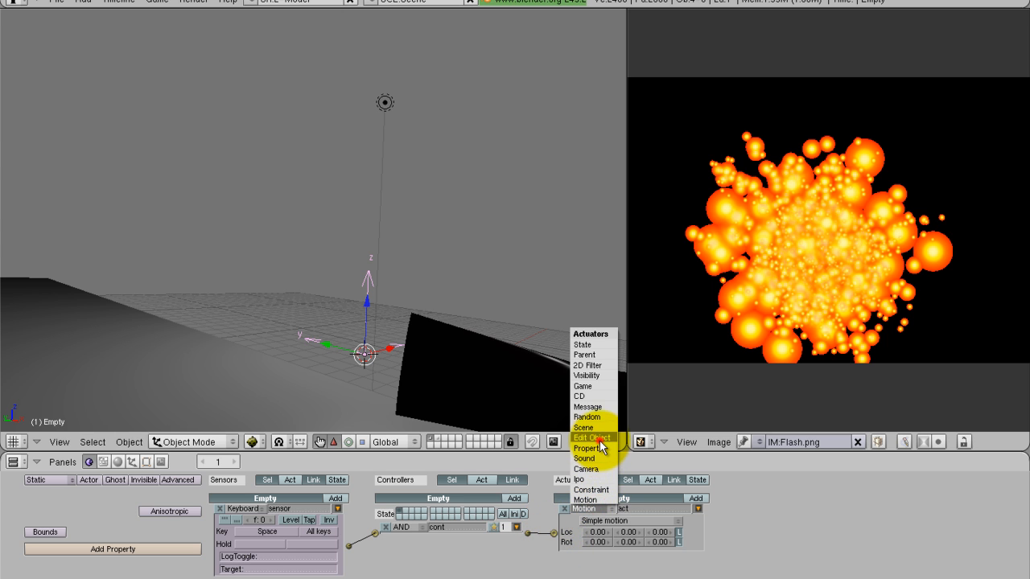
pyautogui.click(591, 438)
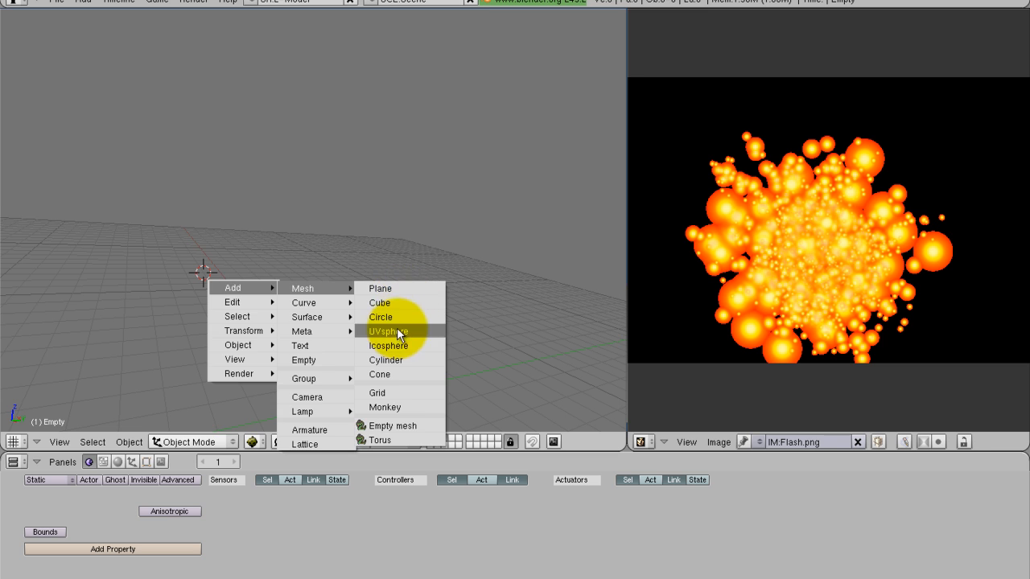
# Add a UV sphere with a black material and a yellow spot lamp beneath it.
pyautogui.click(389, 331)
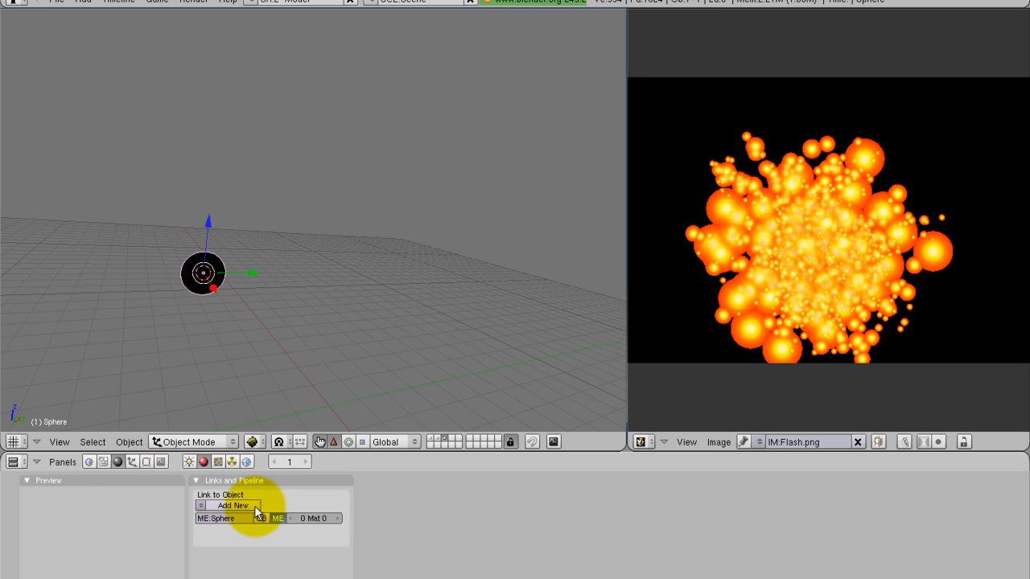
pyautogui.click(232, 505)
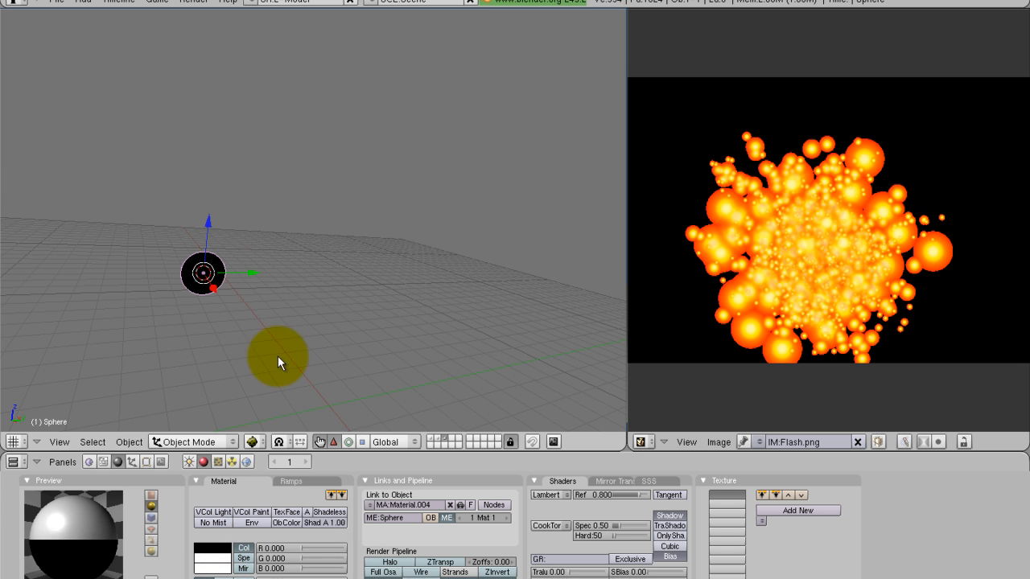
pyautogui.click(278, 362)
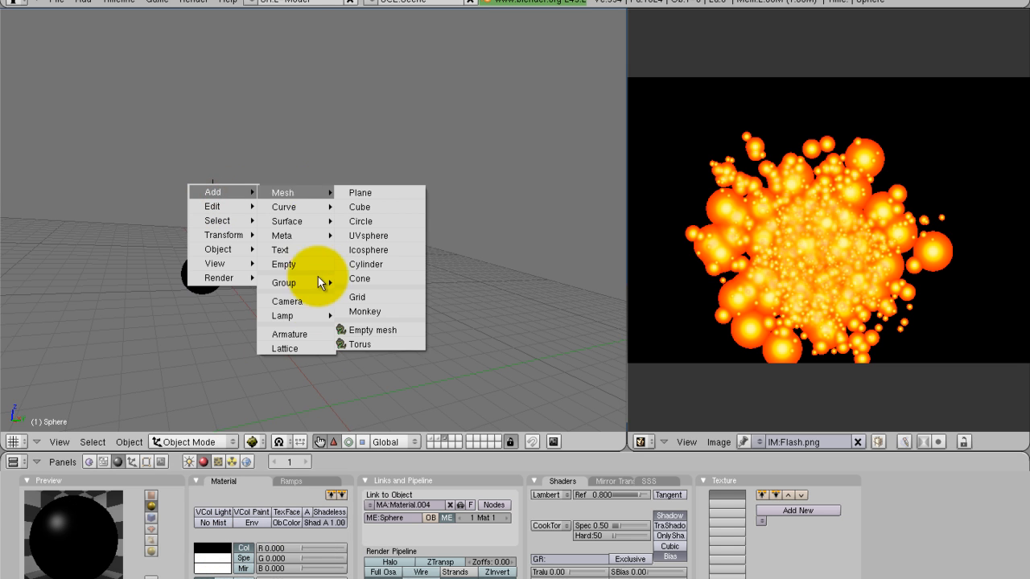
pyautogui.click(282, 316)
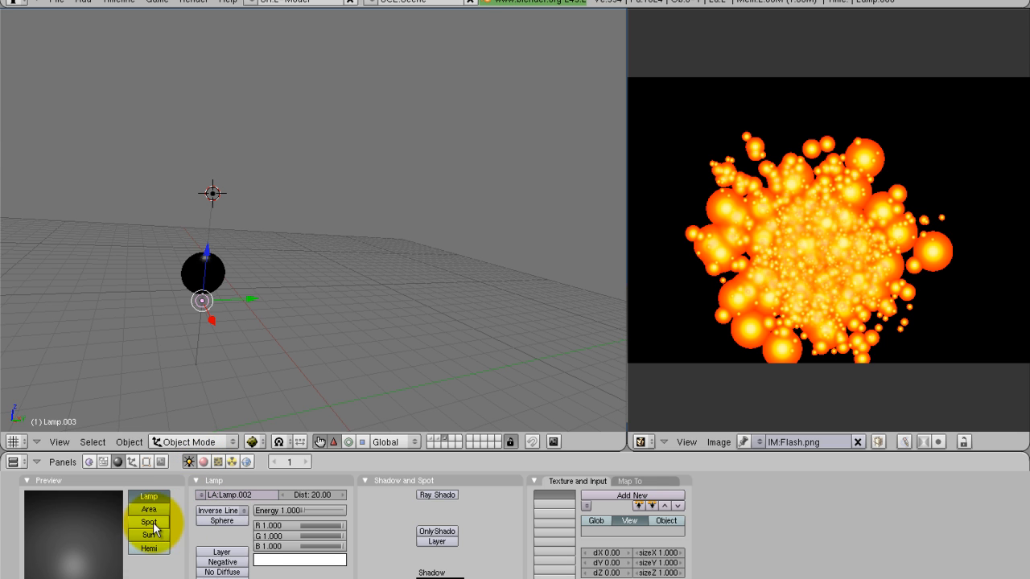
pyautogui.click(149, 522)
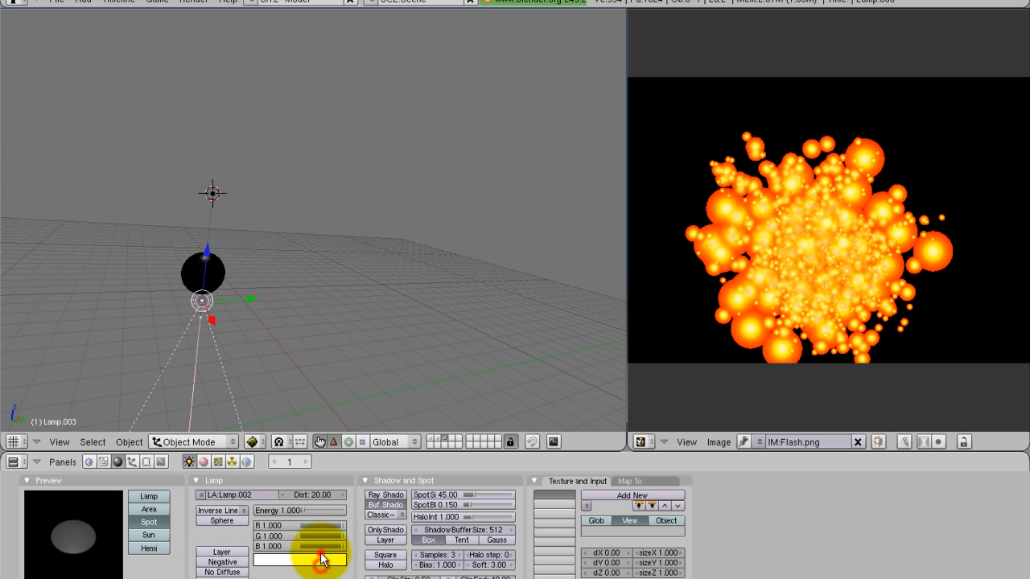
pyautogui.click(300, 559)
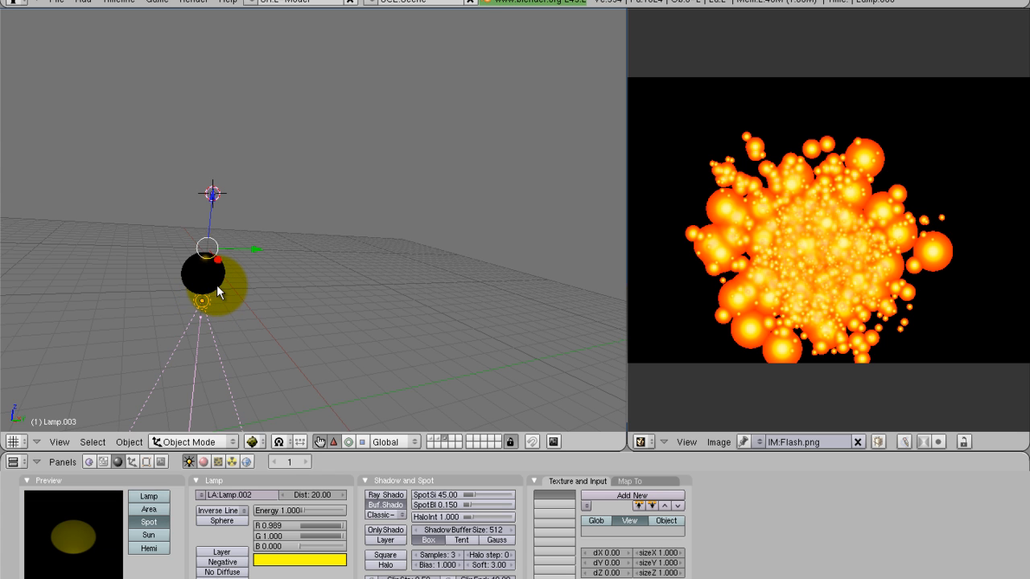
pyautogui.click(203, 273)
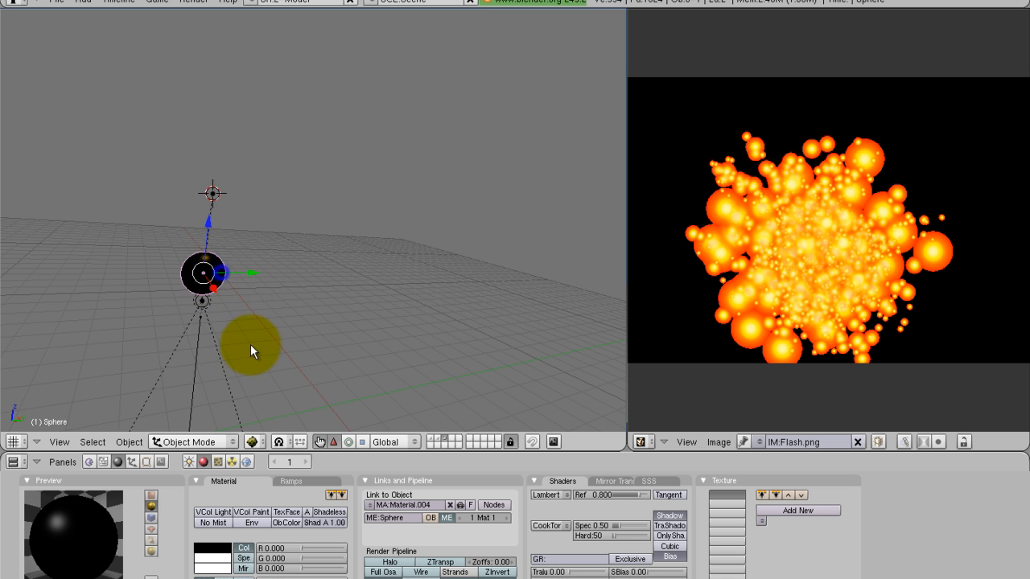
pyautogui.click(103, 461)
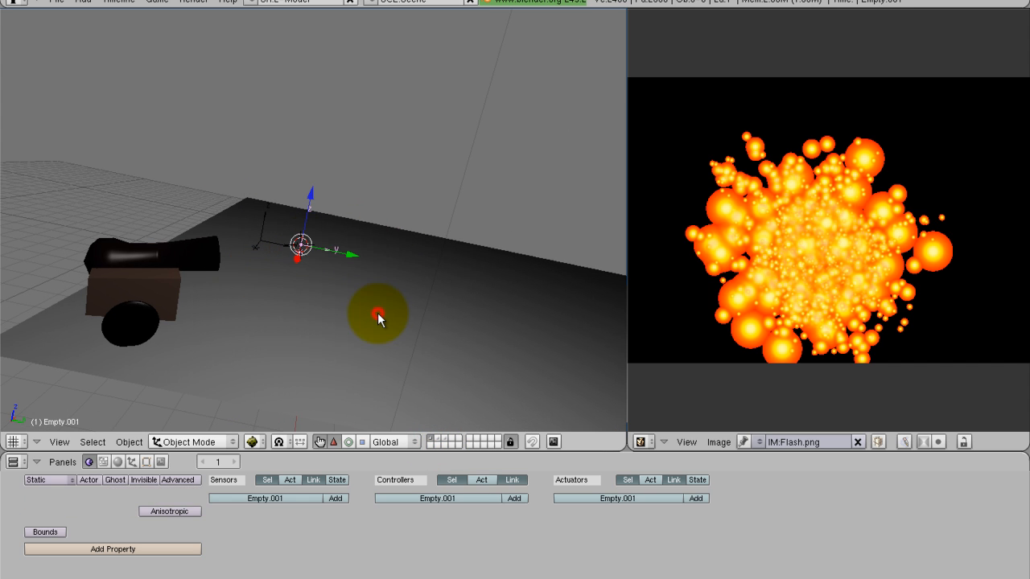
# Give Empty.001 a Keyboard Space sensor and an Add Object actuator spawning BALL.
pyautogui.click(335, 498)
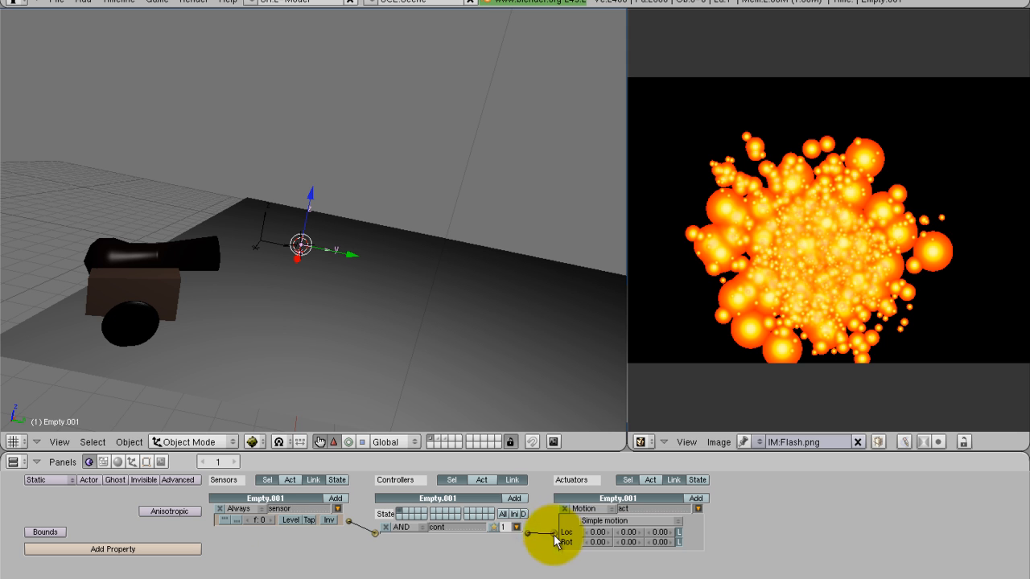
pyautogui.click(245, 508)
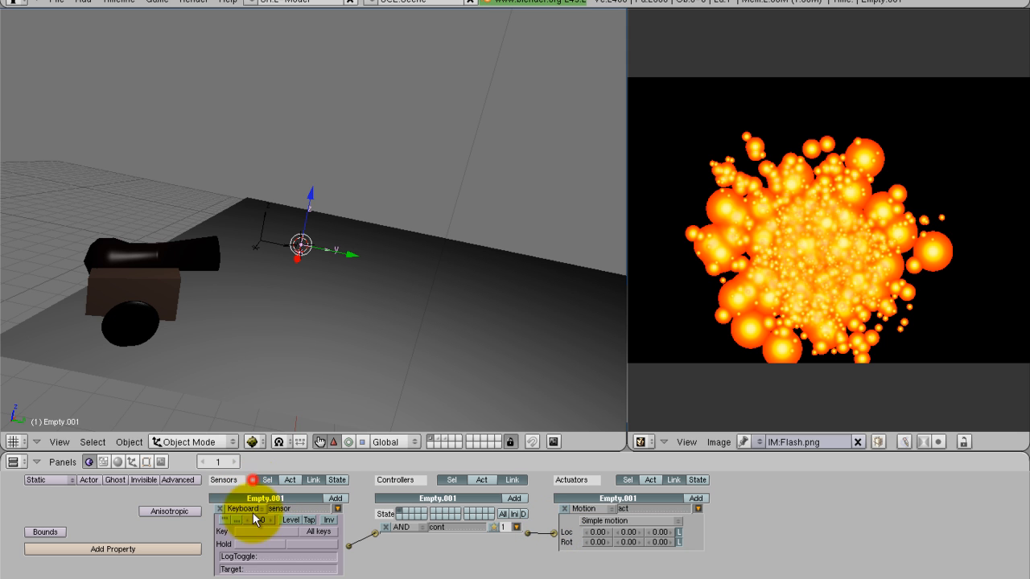
pyautogui.click(585, 508)
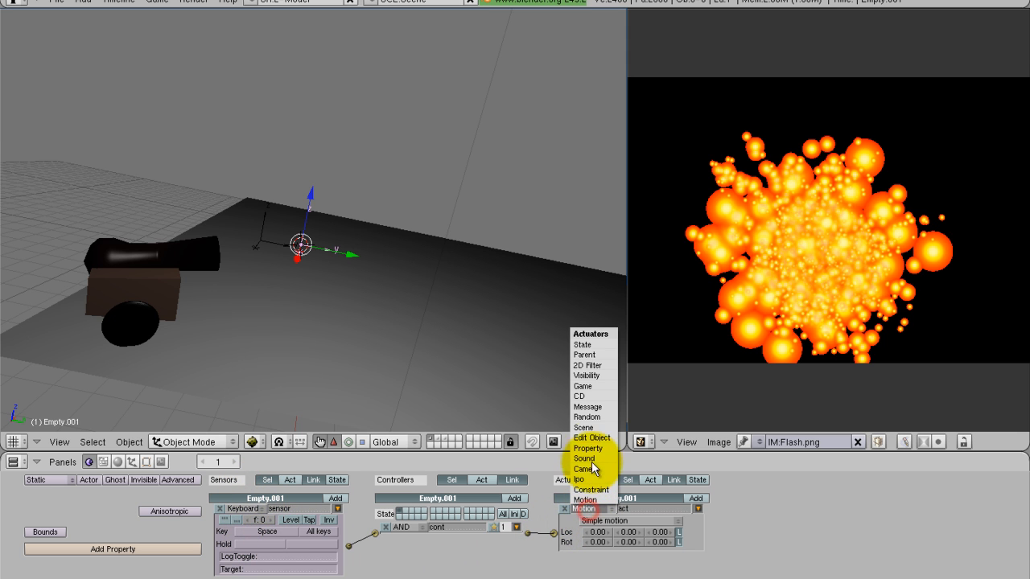
pyautogui.click(592, 437)
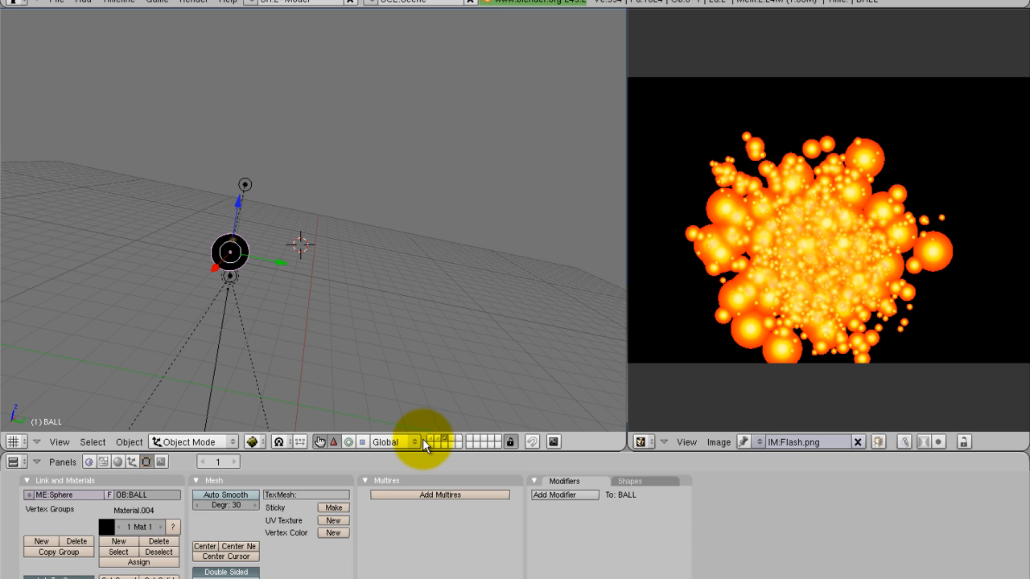
pyautogui.click(310, 237)
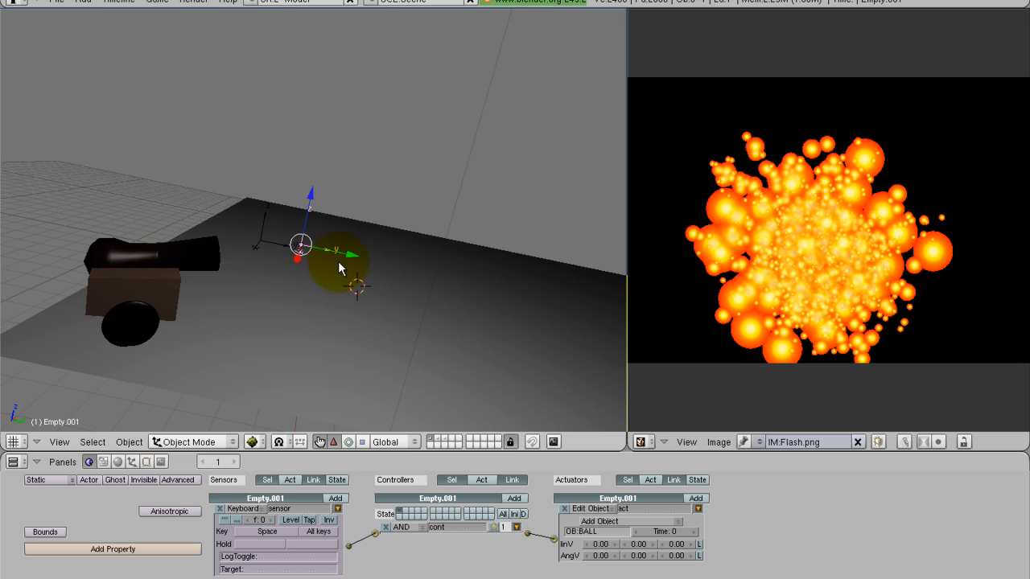
pyautogui.moveTo(300, 244); pyautogui.dragTo(244, 259)
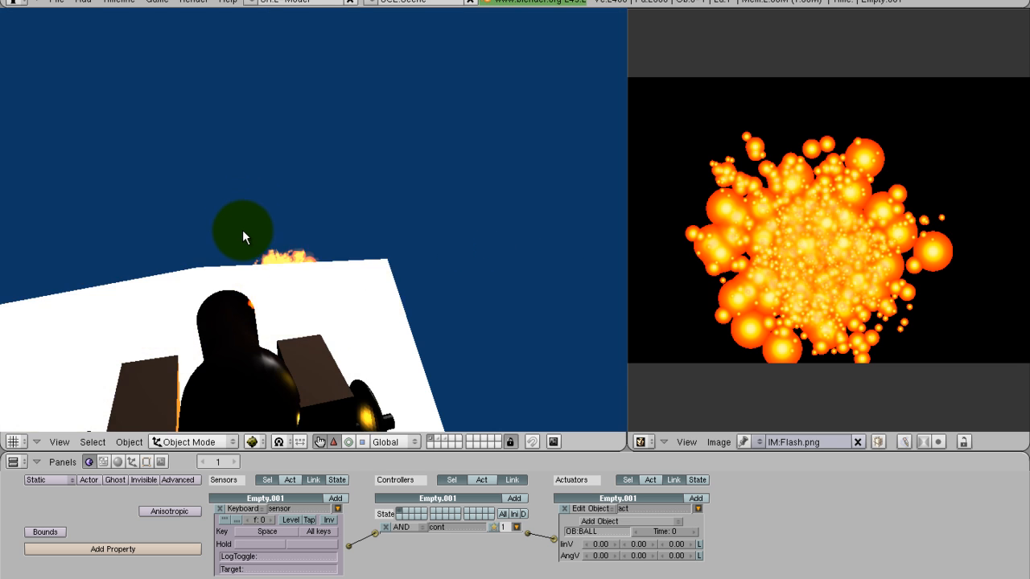
# Rotate Empty.001 about the vertical axis to point along the cannon barrel.
pyautogui.moveTo(241, 233); pyautogui.dragTo(121, 157)
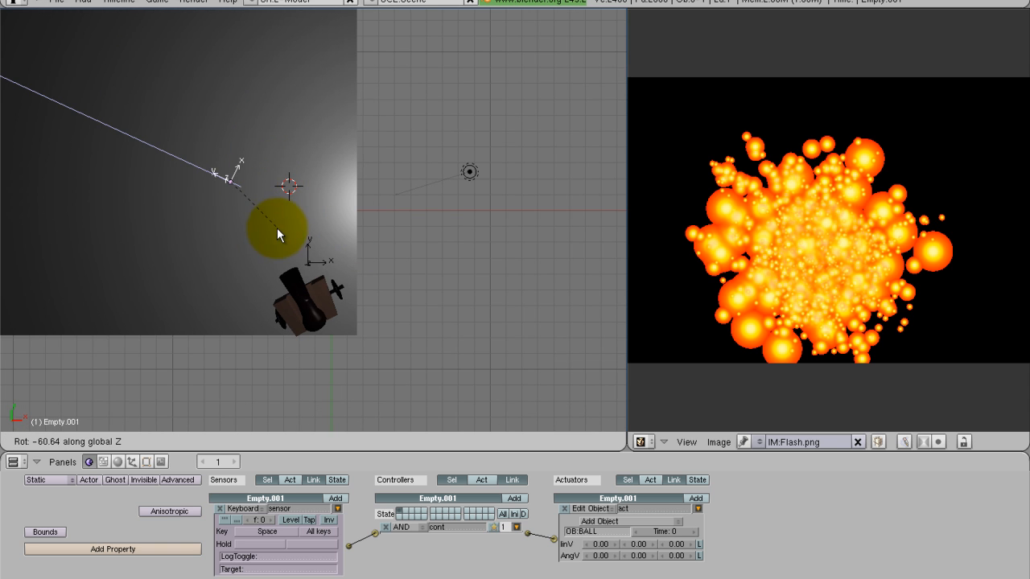
pyautogui.moveTo(277, 233); pyautogui.dragTo(283, 215)
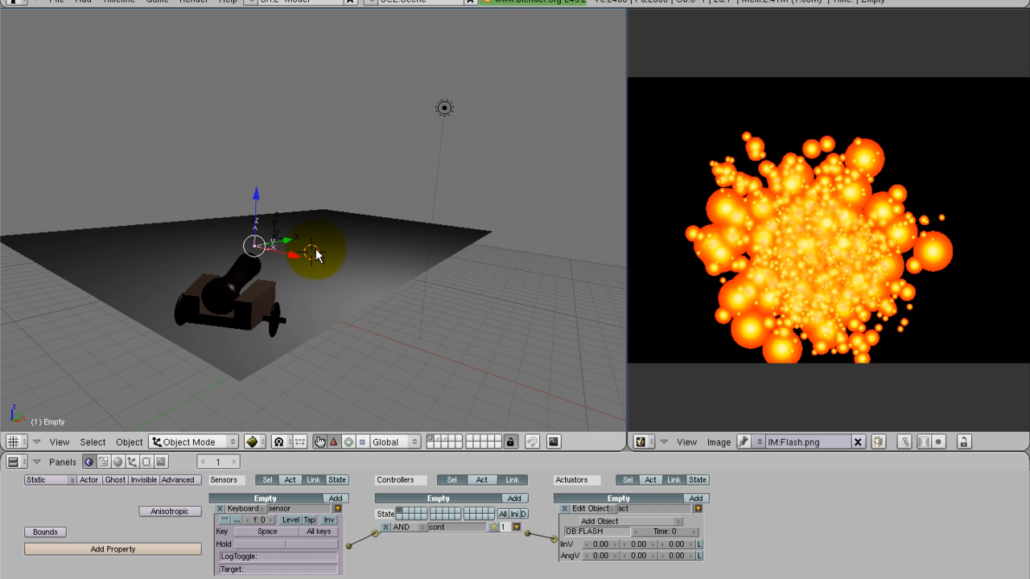
pyautogui.moveTo(322, 242); pyautogui.dragTo(281, 306)
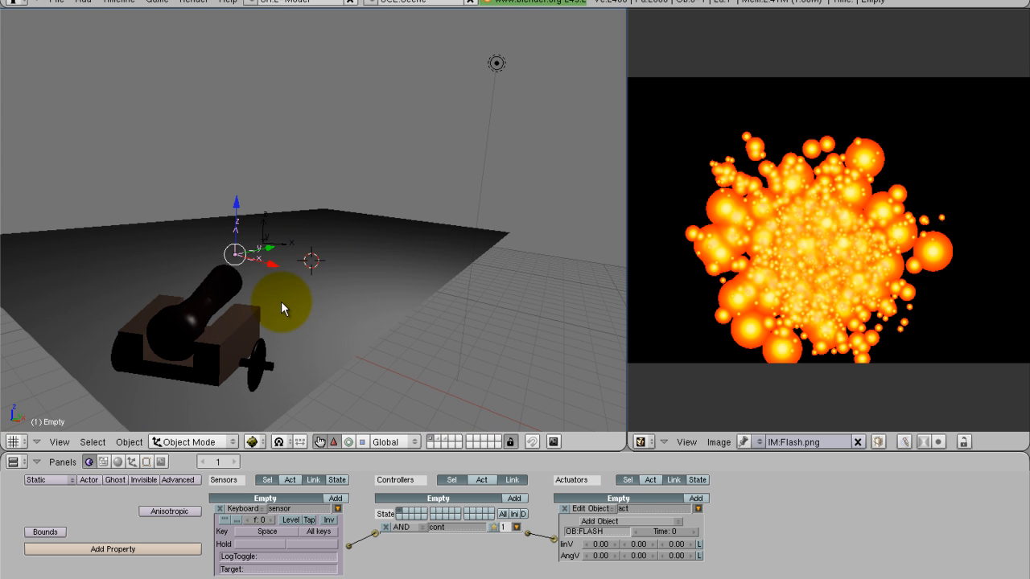